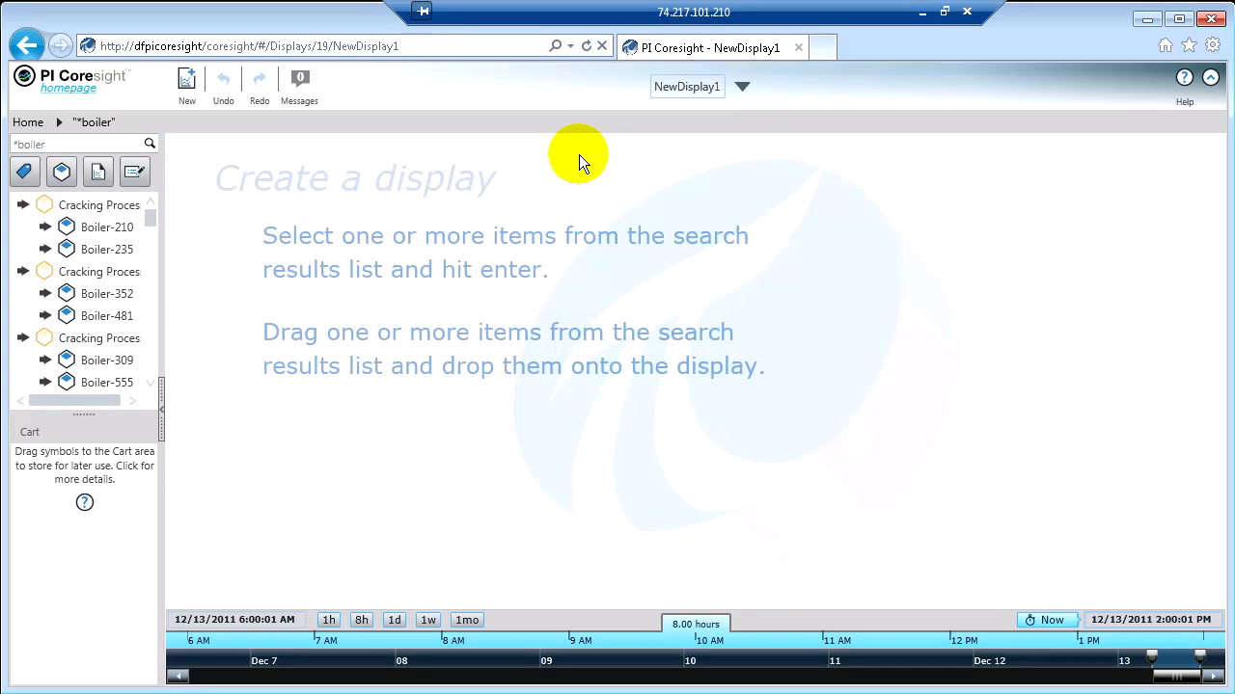
{"action": "mouse_move", "coordinate": [386, 197]}
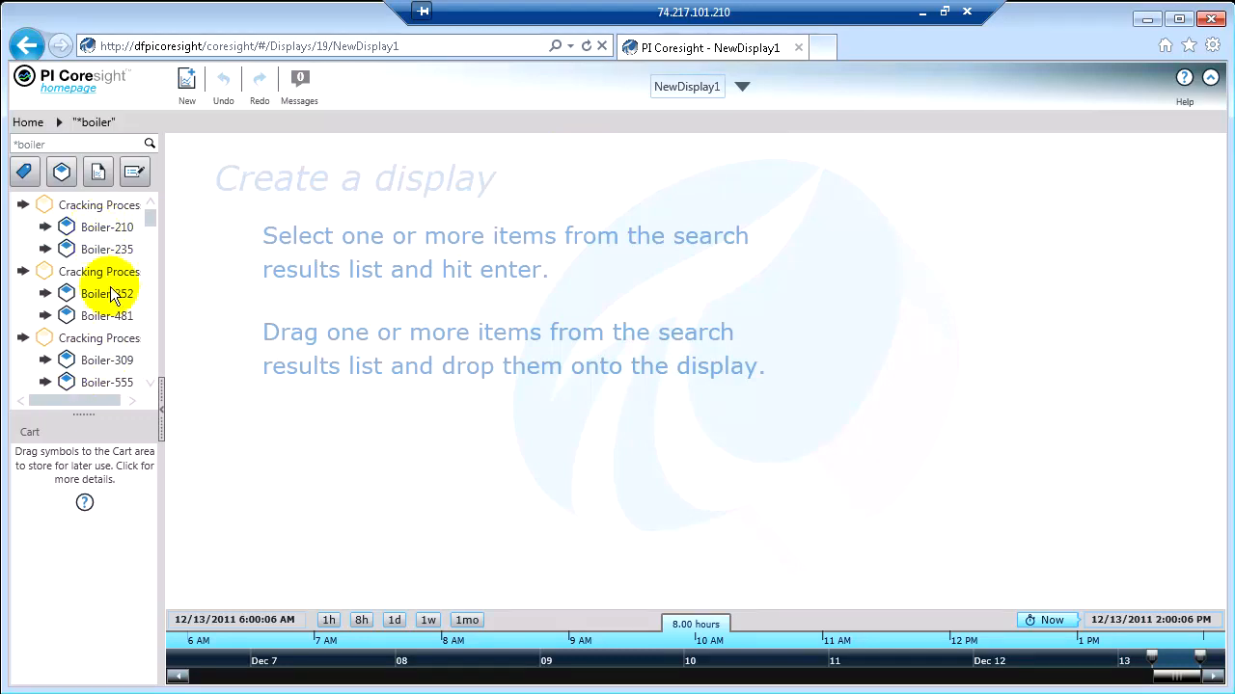
{"action": "mouse_move", "coordinate": [108, 249]}
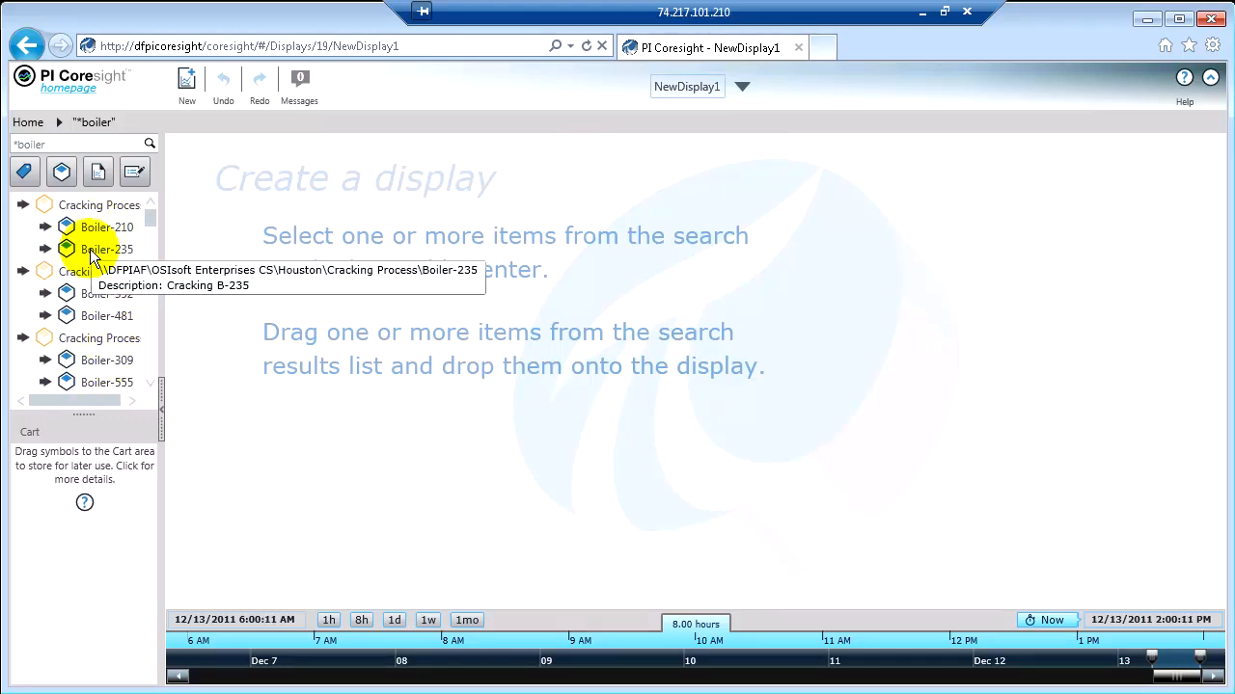
{"action": "mouse_move", "coordinate": [311, 235]}
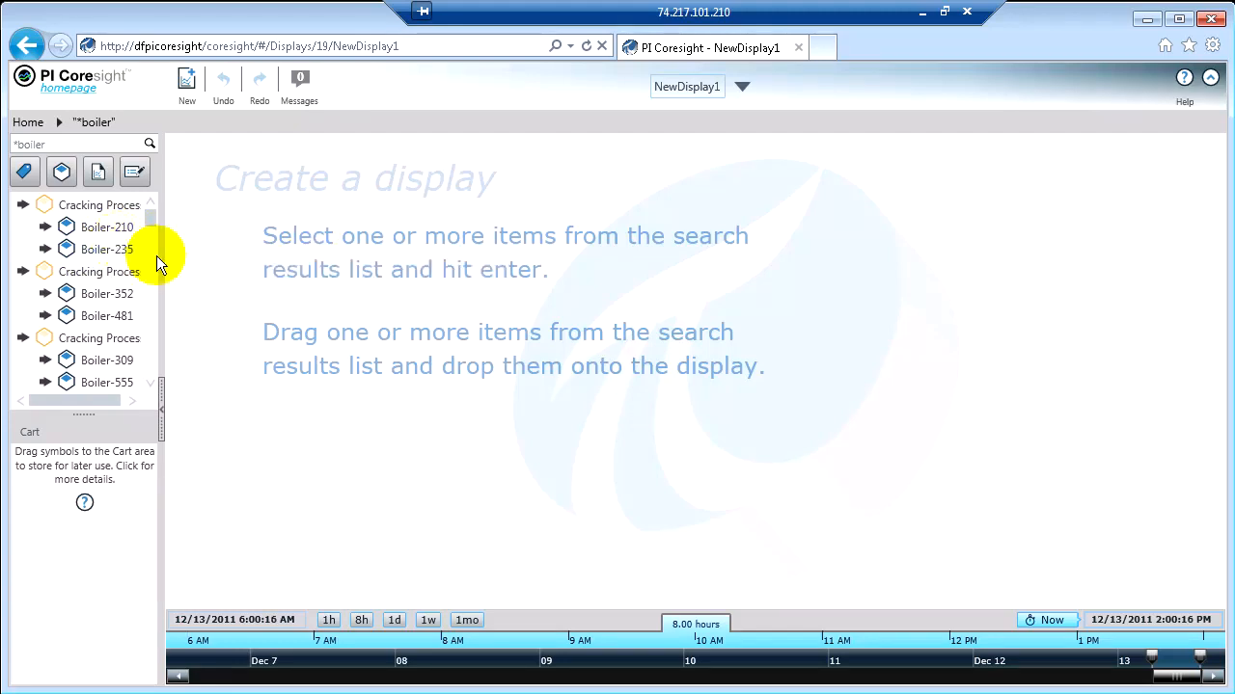
{"action": "mouse_move", "coordinate": [135, 280]}
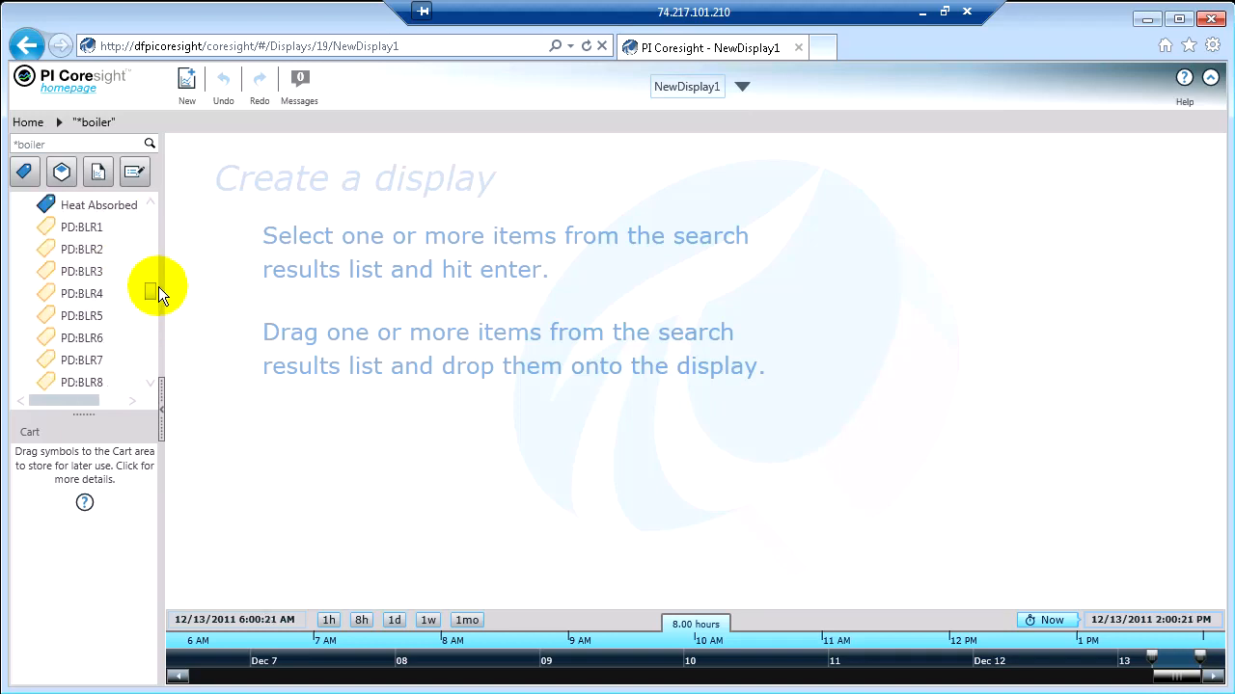
Exclude AF elements from the results and drag 02F100, BGE001 and Boiler Cold Reheat Pressure toward the display's top-left
{"action": "scroll", "scroll_direction": "up", "scroll_amount": 3}
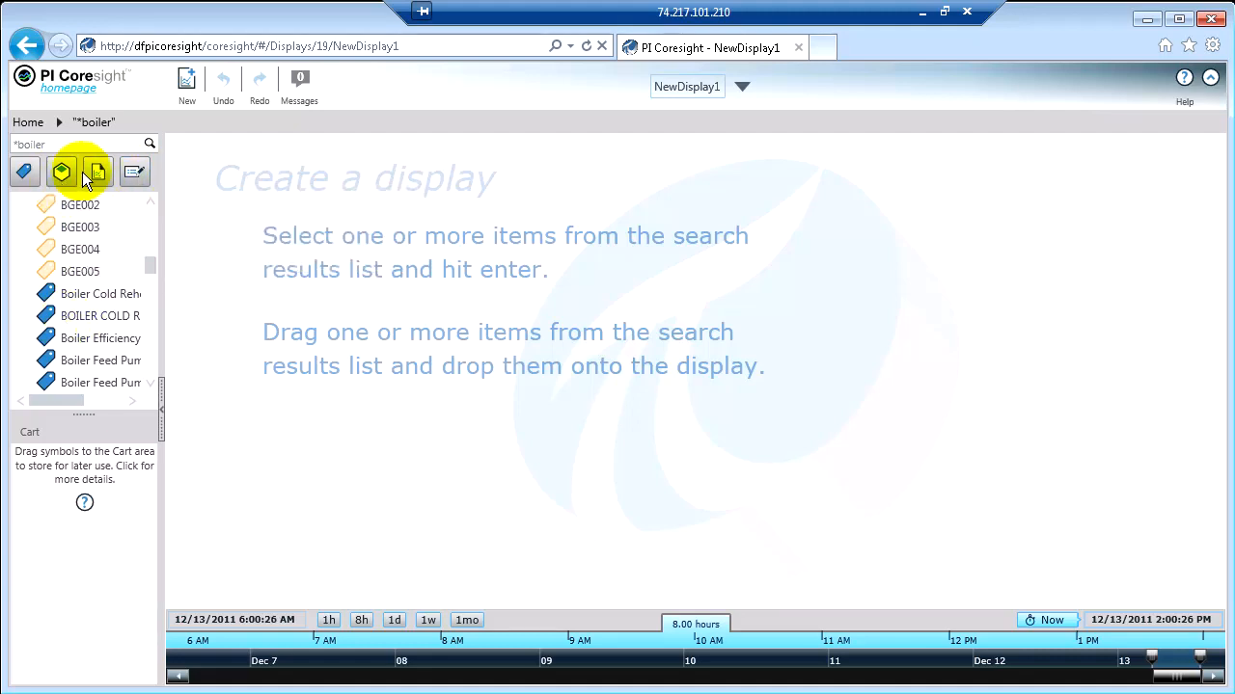
{"action": "mouse_move", "coordinate": [62, 171]}
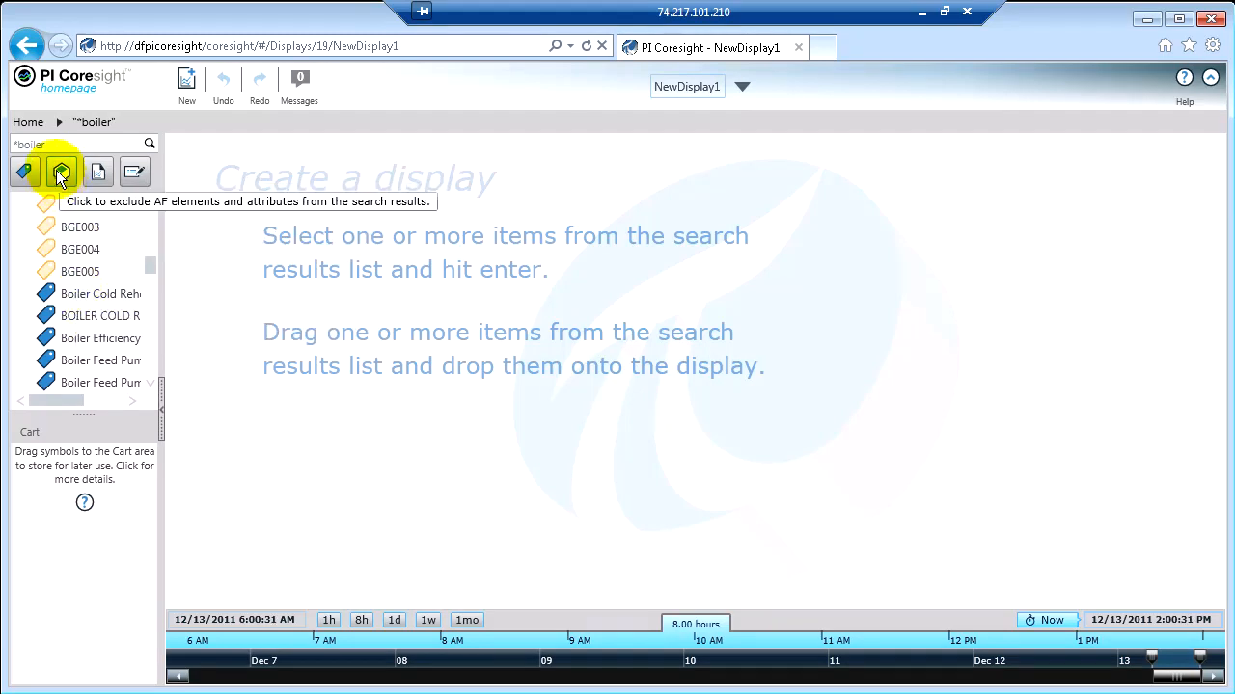
{"action": "left_click", "coordinate": [62, 172]}
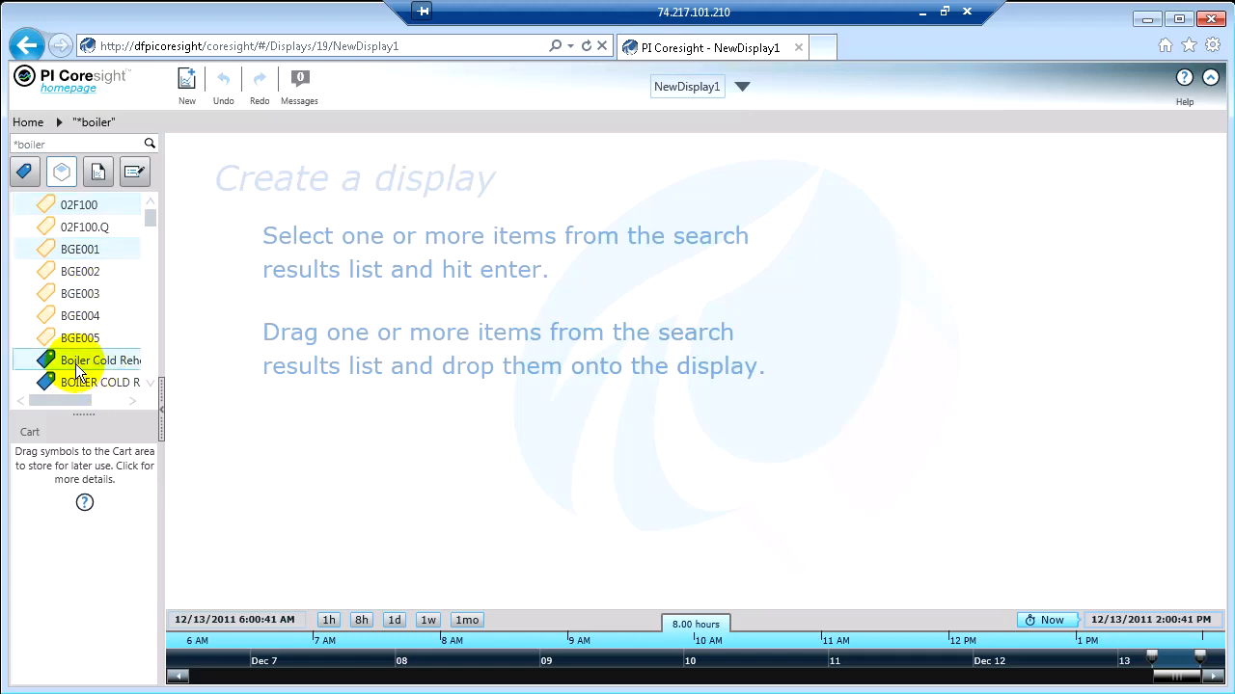
{"action": "mouse_move", "coordinate": [81, 328]}
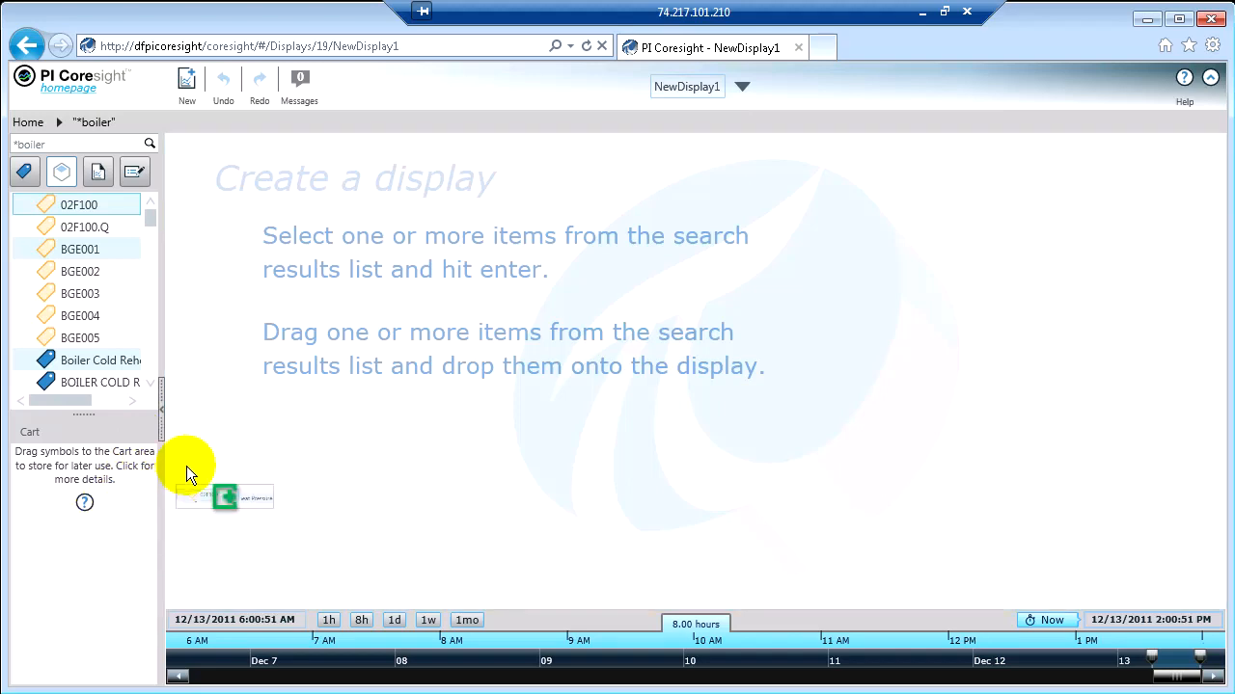
{"action": "left_click_drag", "start_coordinate": [224, 497], "coordinate": [309, 357]}
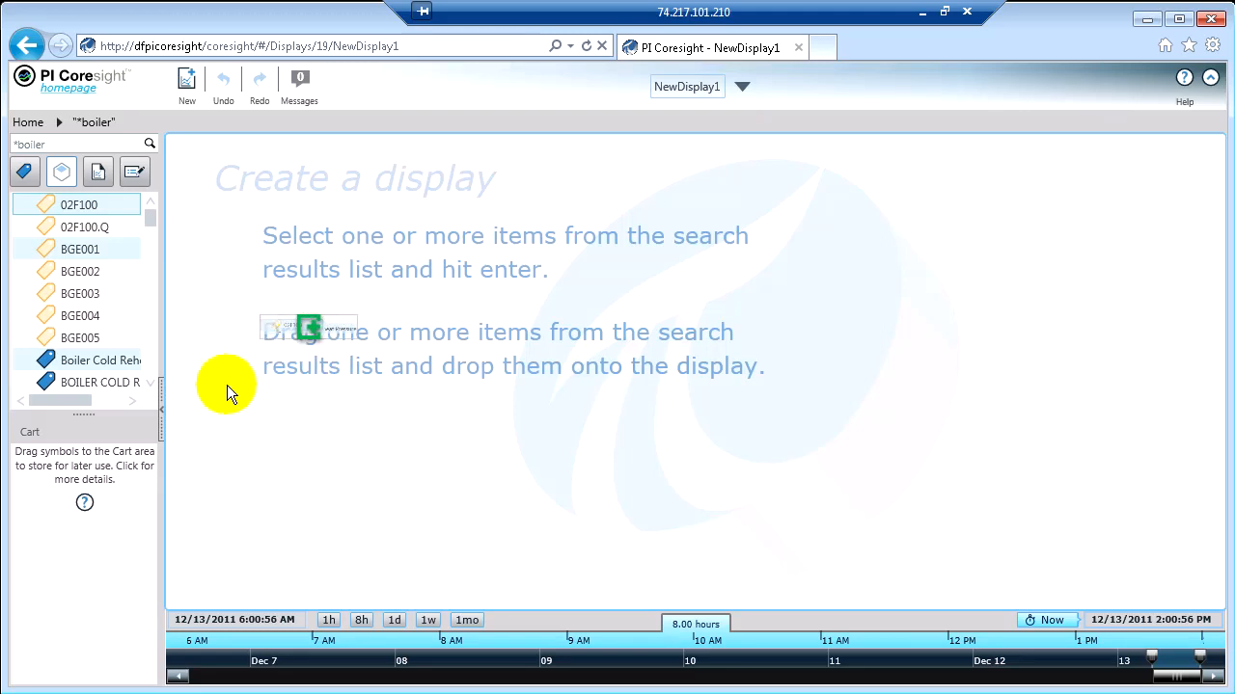
{"action": "left_click_drag", "start_coordinate": [309, 328], "coordinate": [139, 559]}
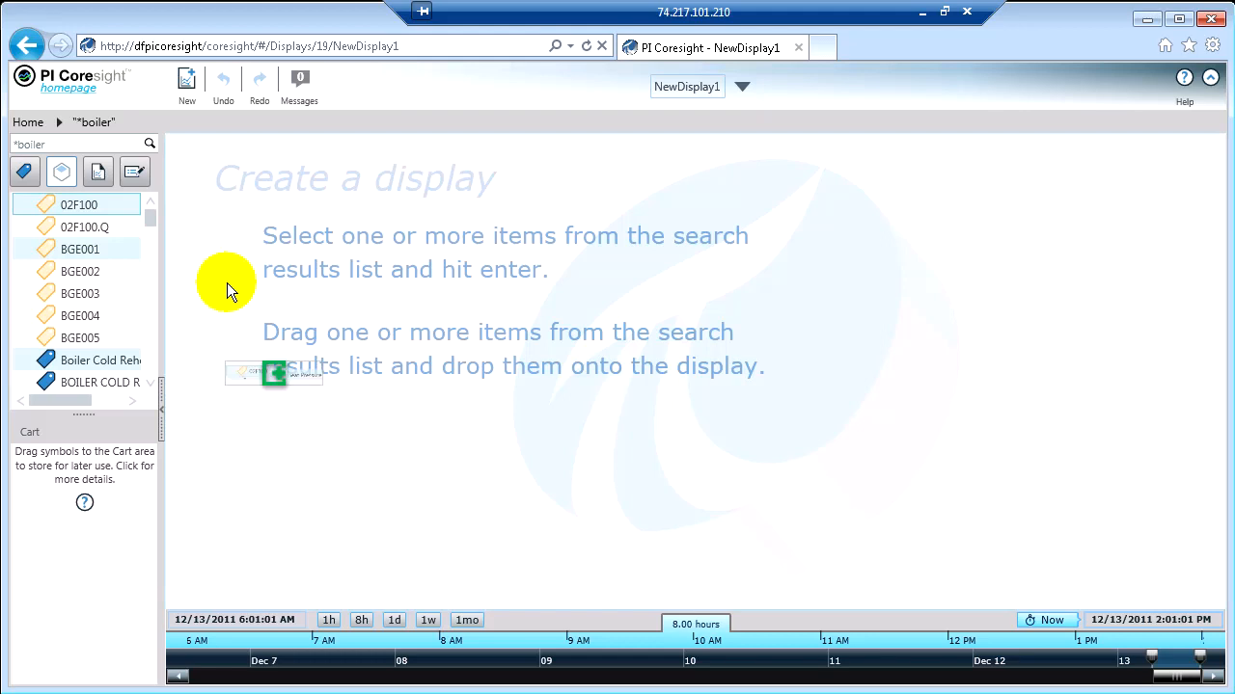
{"action": "left_click_drag", "start_coordinate": [274, 374], "coordinate": [293, 280]}
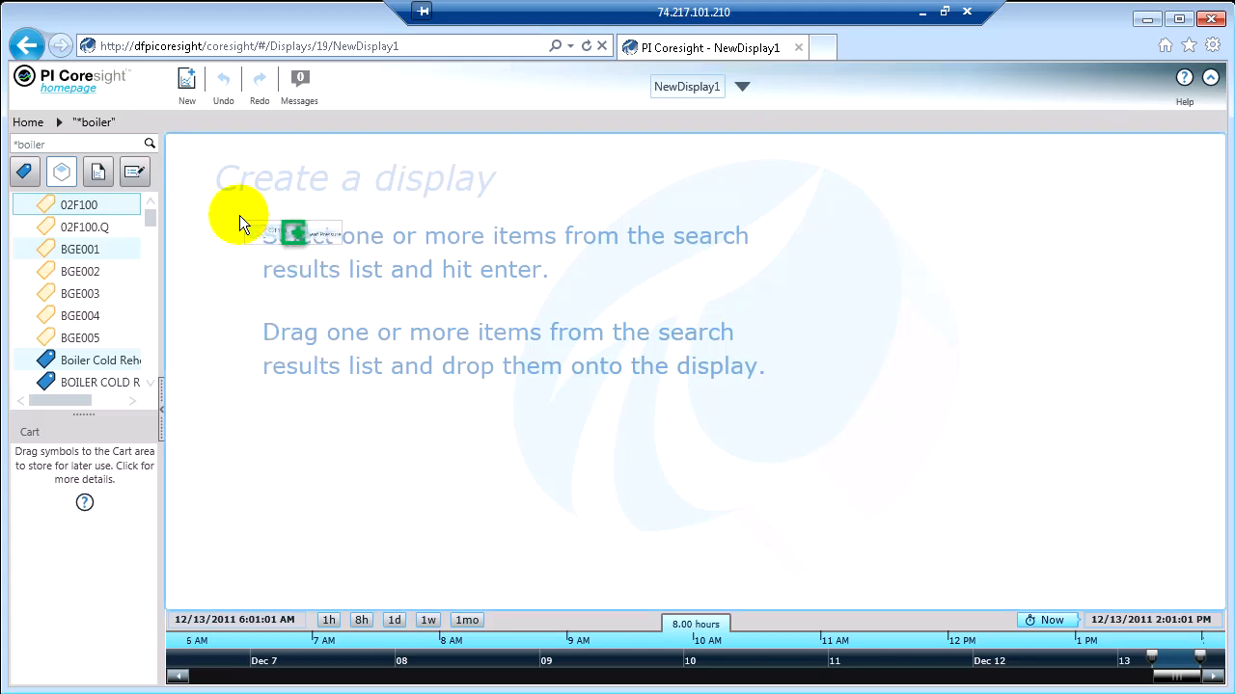
Drop the tags and show 02F100, BGE001 and the boiler pressure tag as Value symbols
{"action": "left_click", "coordinate": [293, 236]}
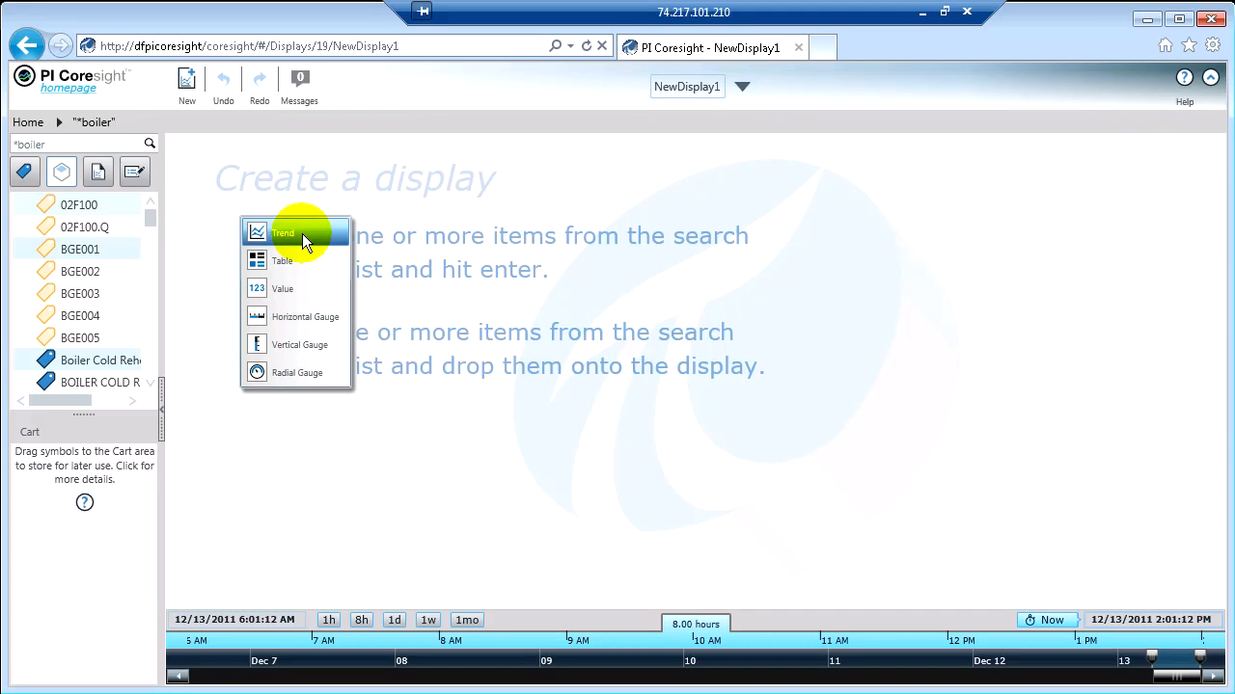
{"action": "mouse_move", "coordinate": [290, 274]}
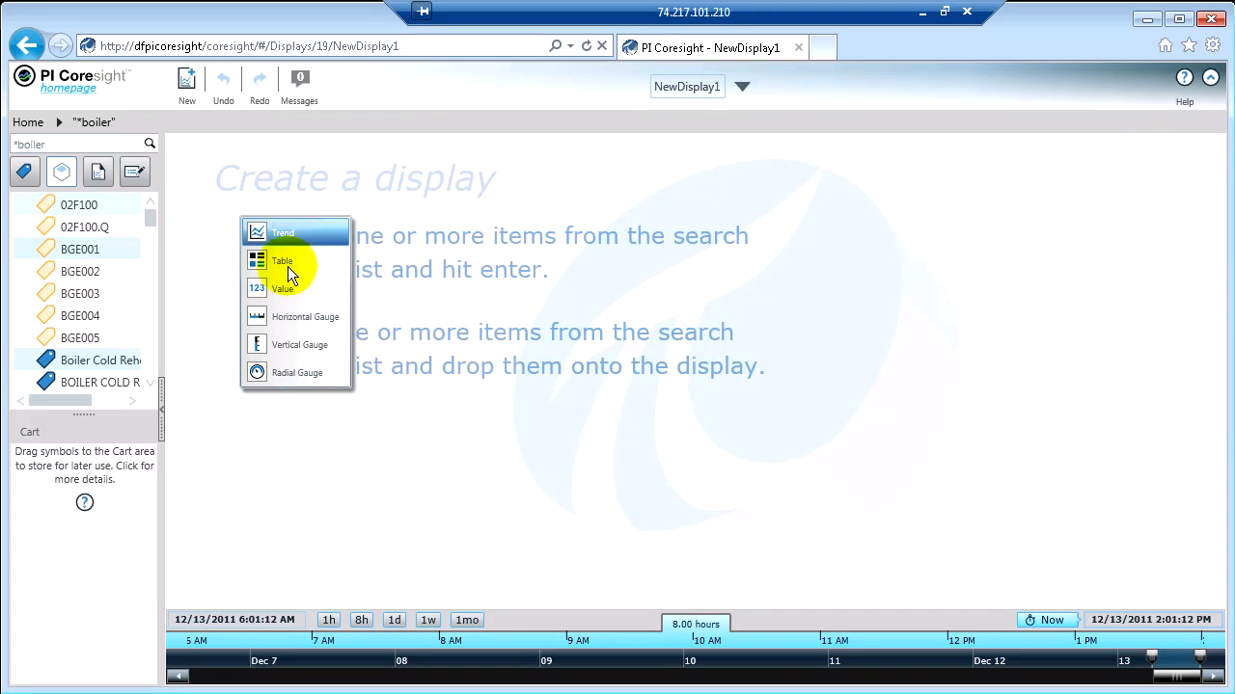
{"action": "mouse_move", "coordinate": [332, 290]}
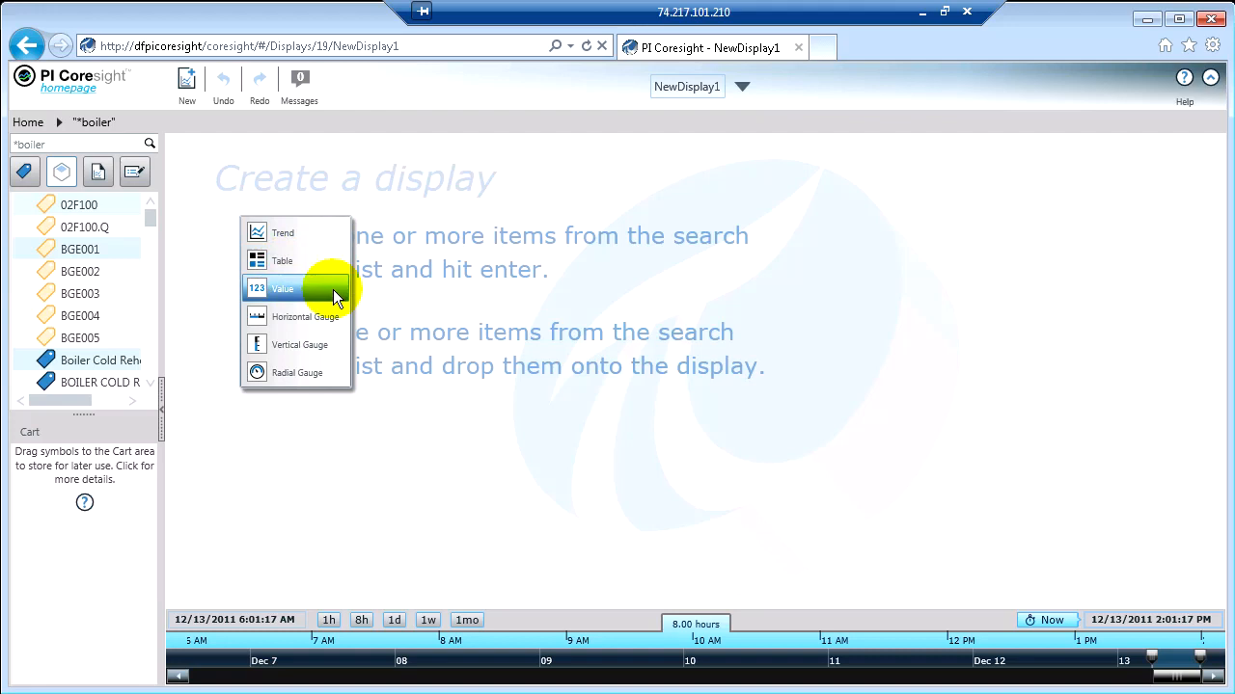
{"action": "mouse_move", "coordinate": [318, 320]}
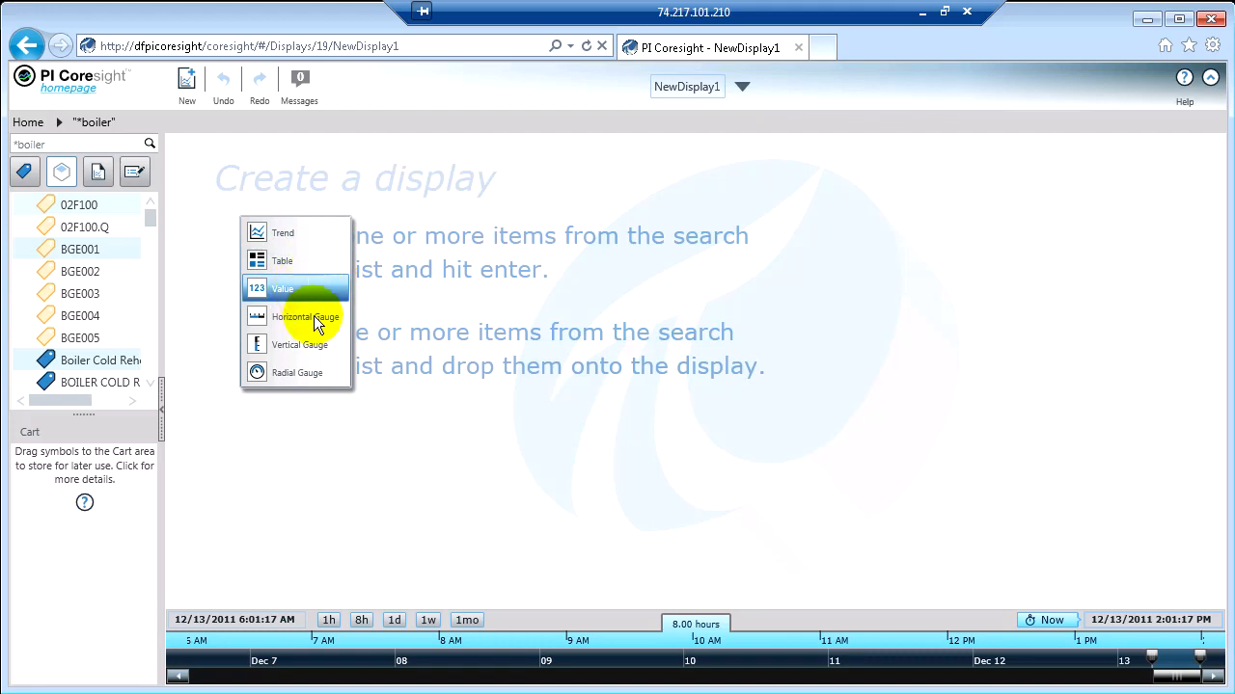
{"action": "mouse_move", "coordinate": [312, 385]}
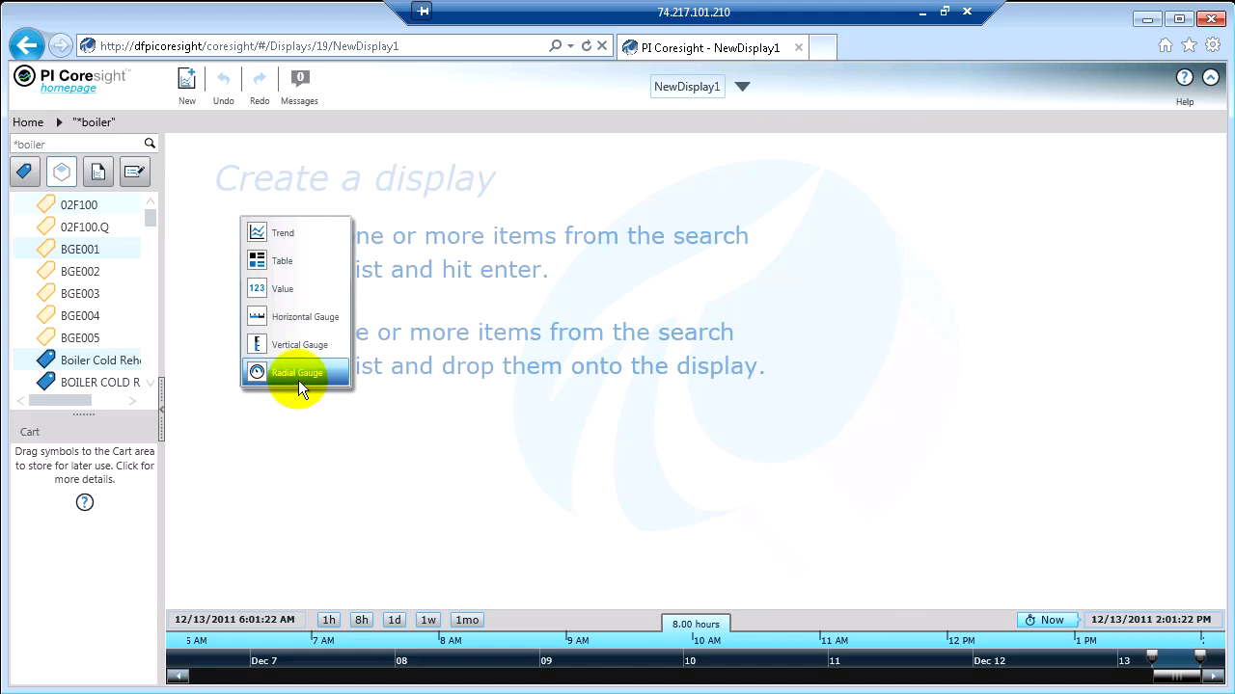
{"action": "mouse_move", "coordinate": [281, 289]}
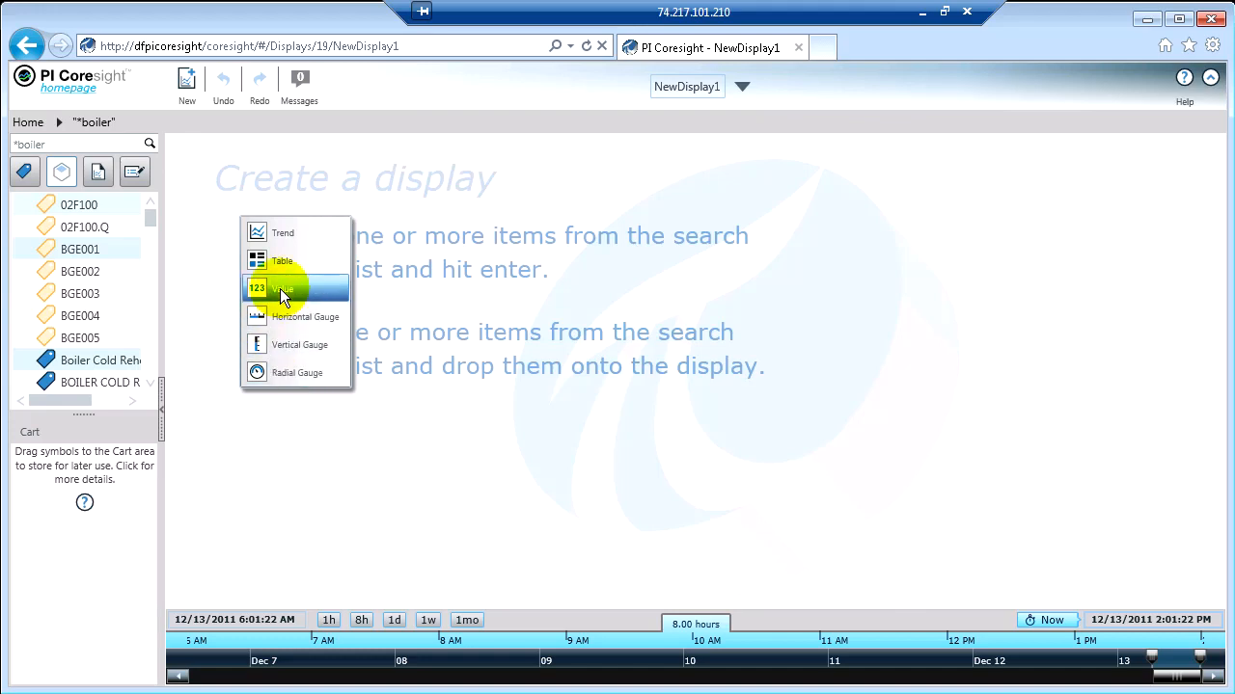
{"action": "left_click", "coordinate": [281, 287]}
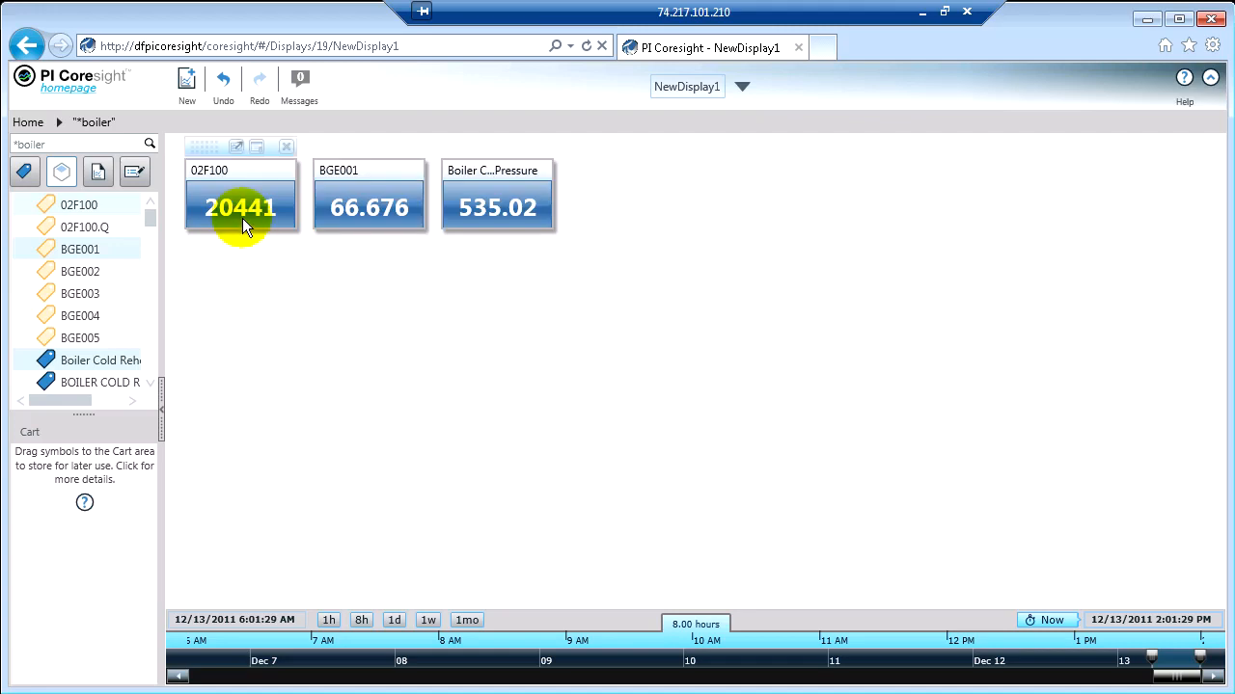
{"action": "mouse_move", "coordinate": [241, 208]}
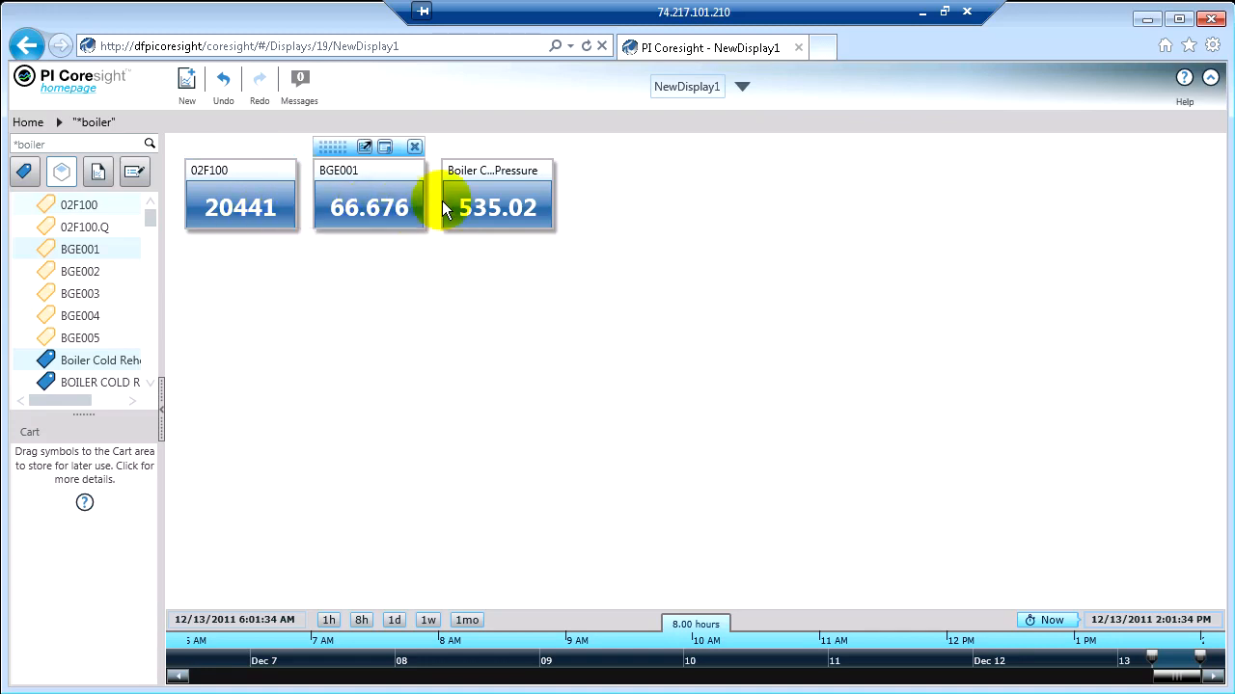
{"action": "mouse_move", "coordinate": [473, 207]}
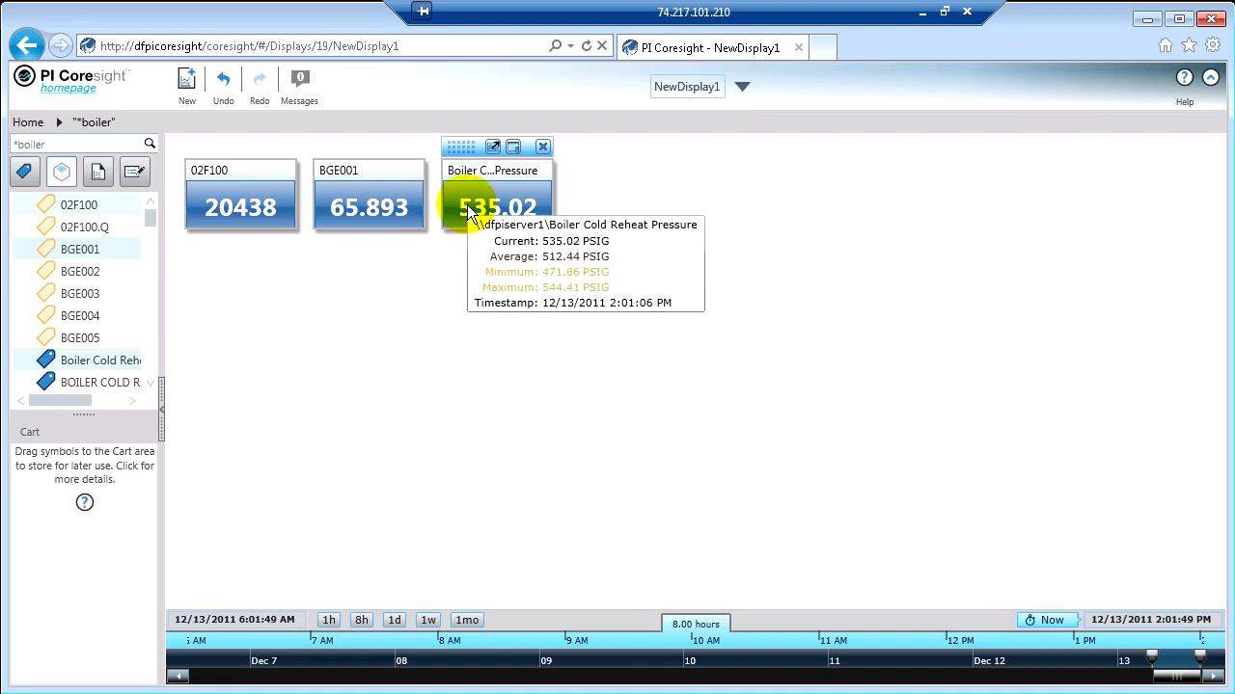
{"action": "mouse_move", "coordinate": [376, 227]}
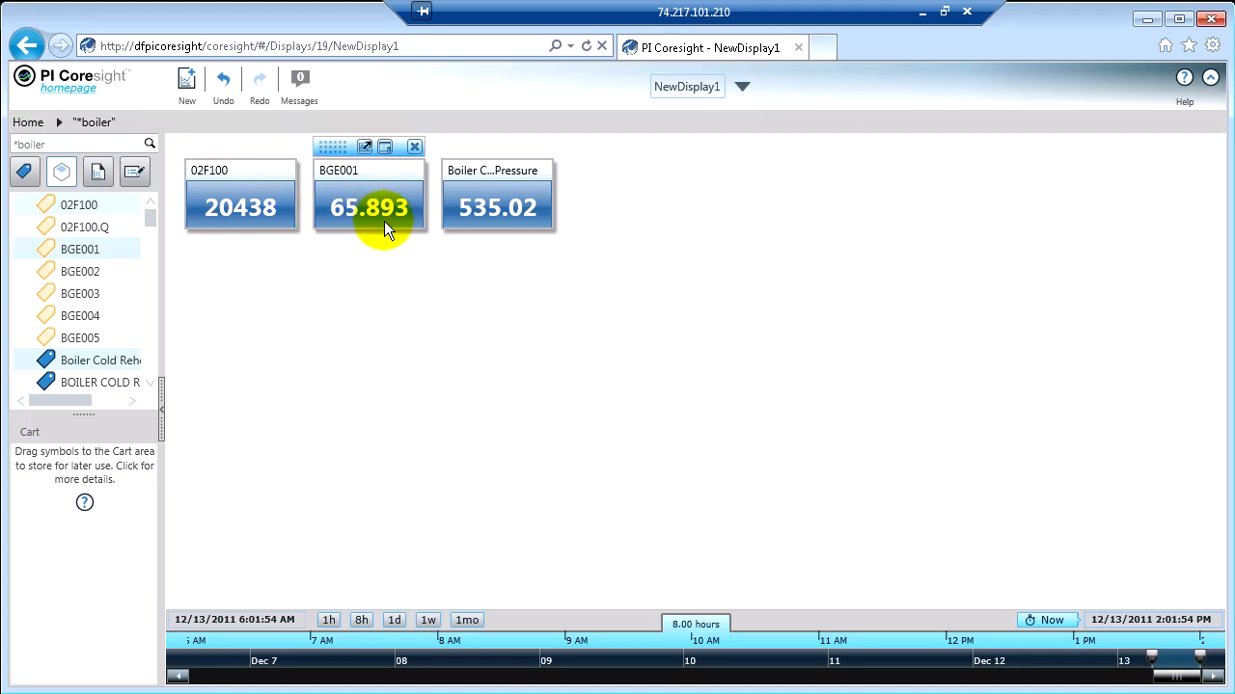
{"action": "mouse_move", "coordinate": [337, 227]}
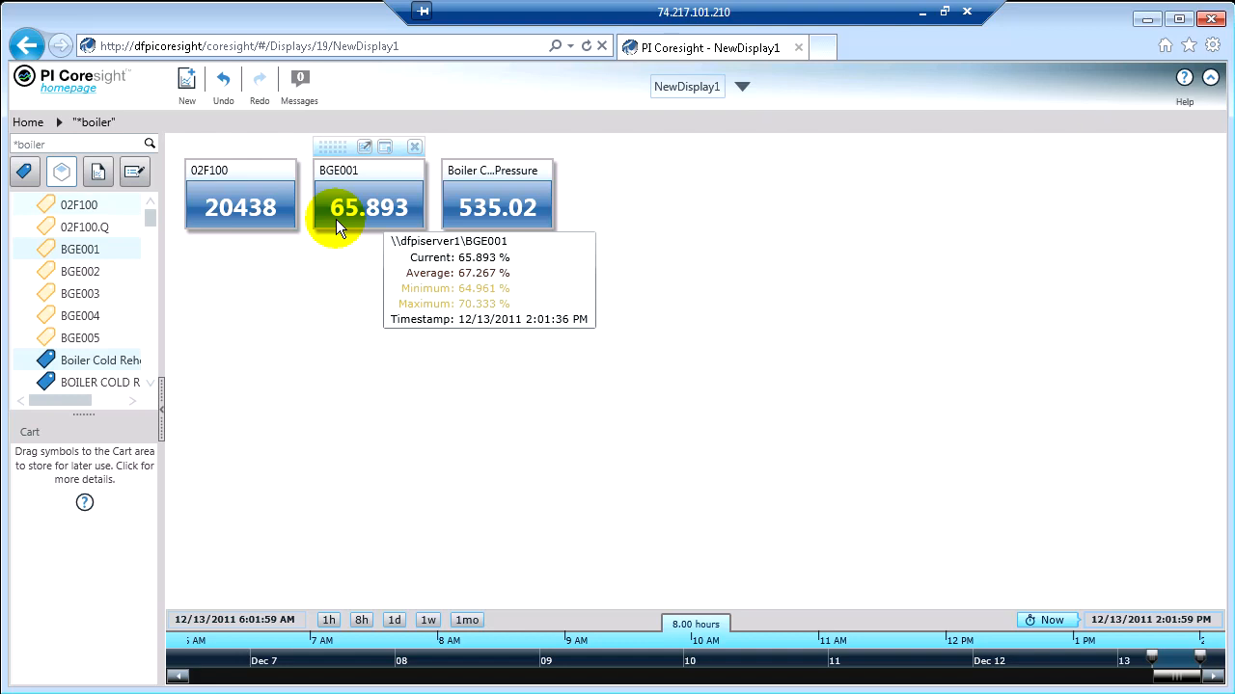
{"action": "mouse_move", "coordinate": [357, 247]}
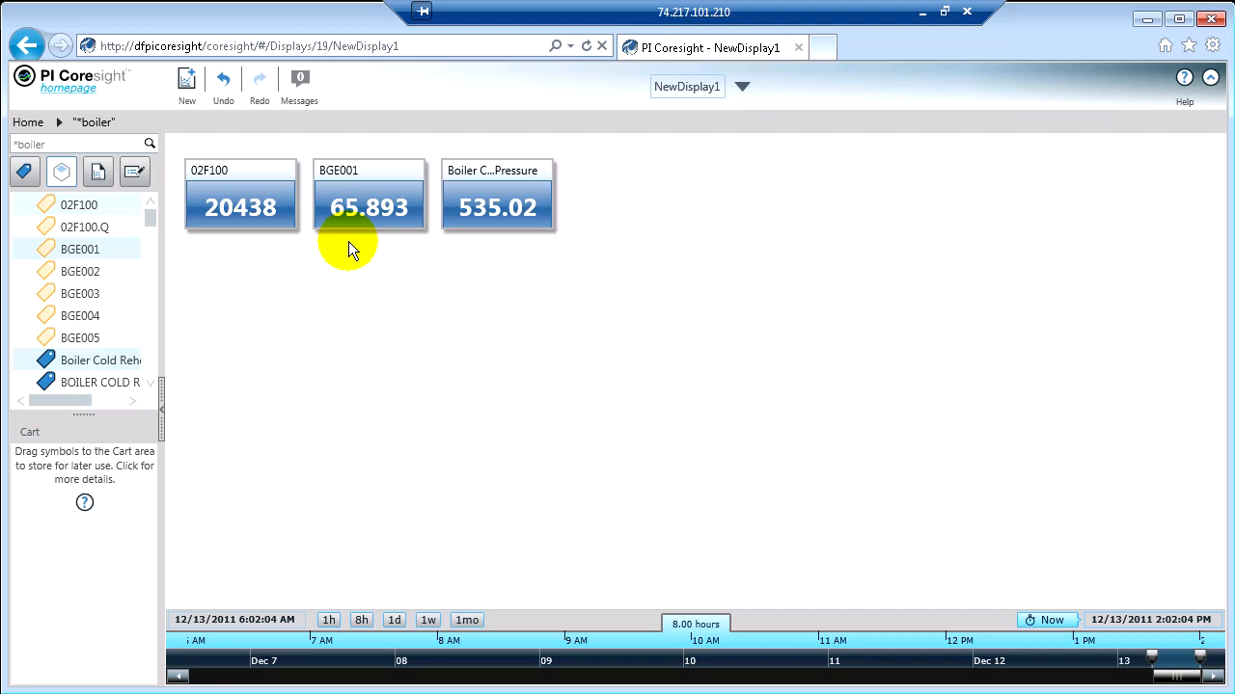
{"action": "mouse_move", "coordinate": [403, 345]}
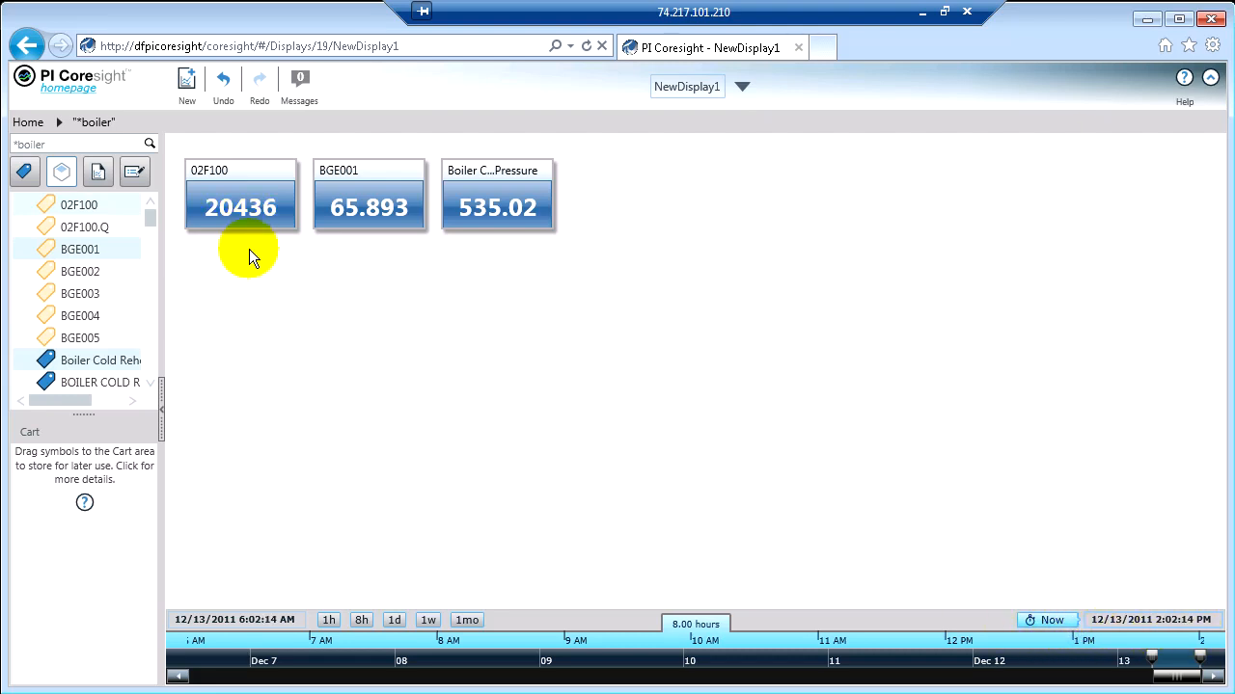
{"action": "left_click", "coordinate": [239, 209]}
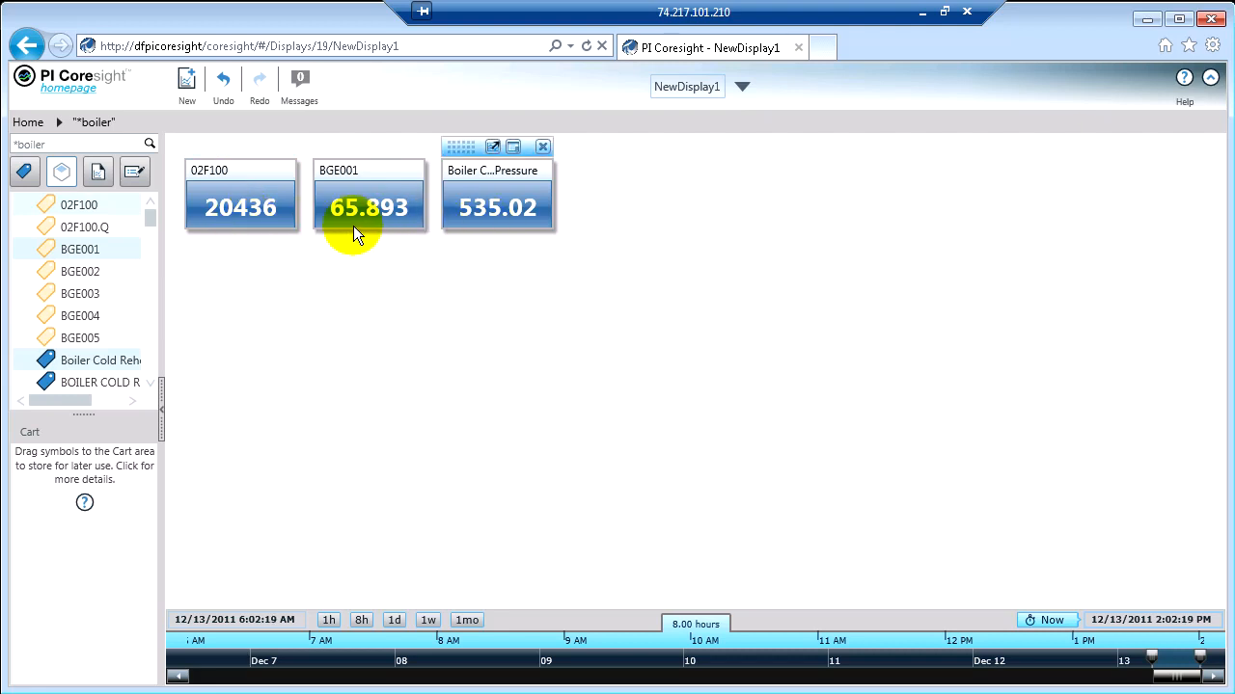
Preview the 02F100 trend from its value symbol, then close the preview
{"action": "left_click", "coordinate": [240, 208]}
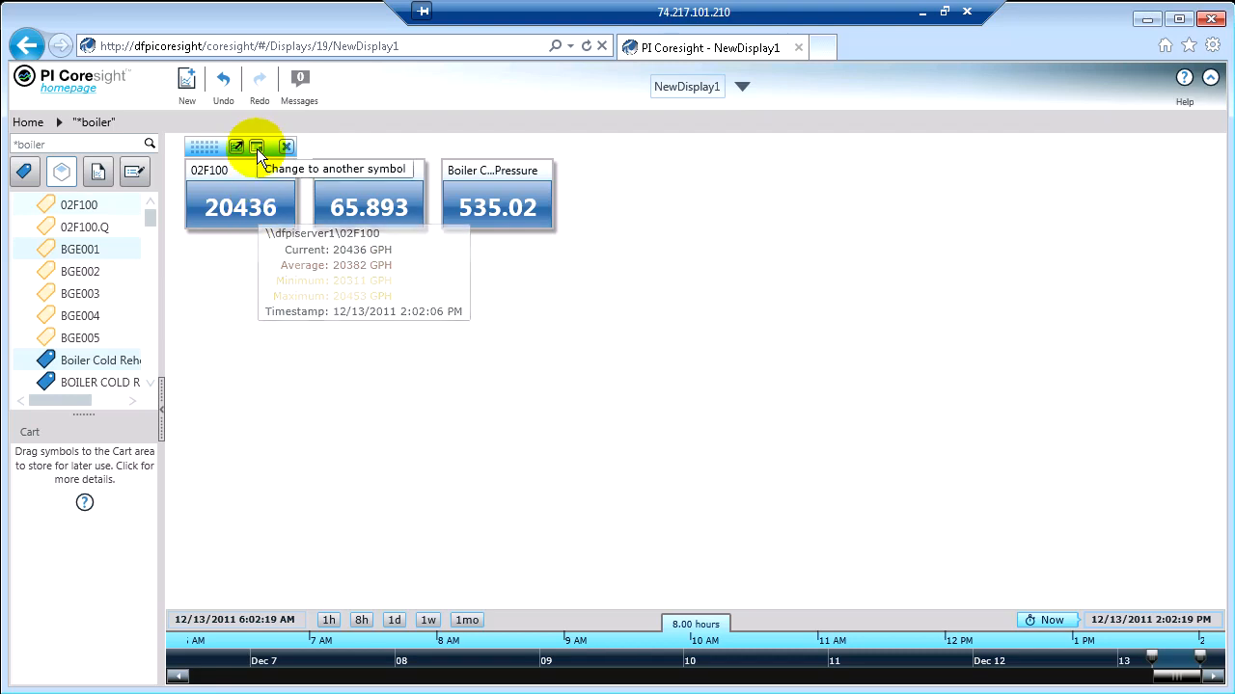
{"action": "mouse_move", "coordinate": [235, 146]}
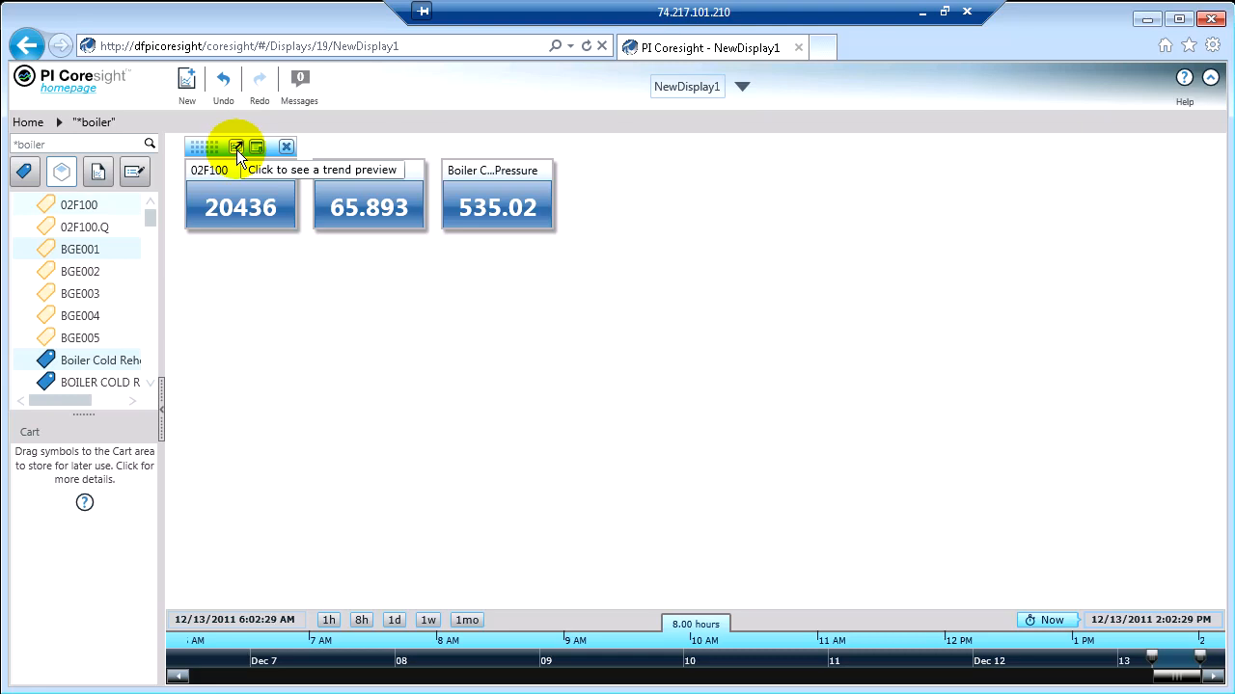
{"action": "left_click", "coordinate": [237, 147]}
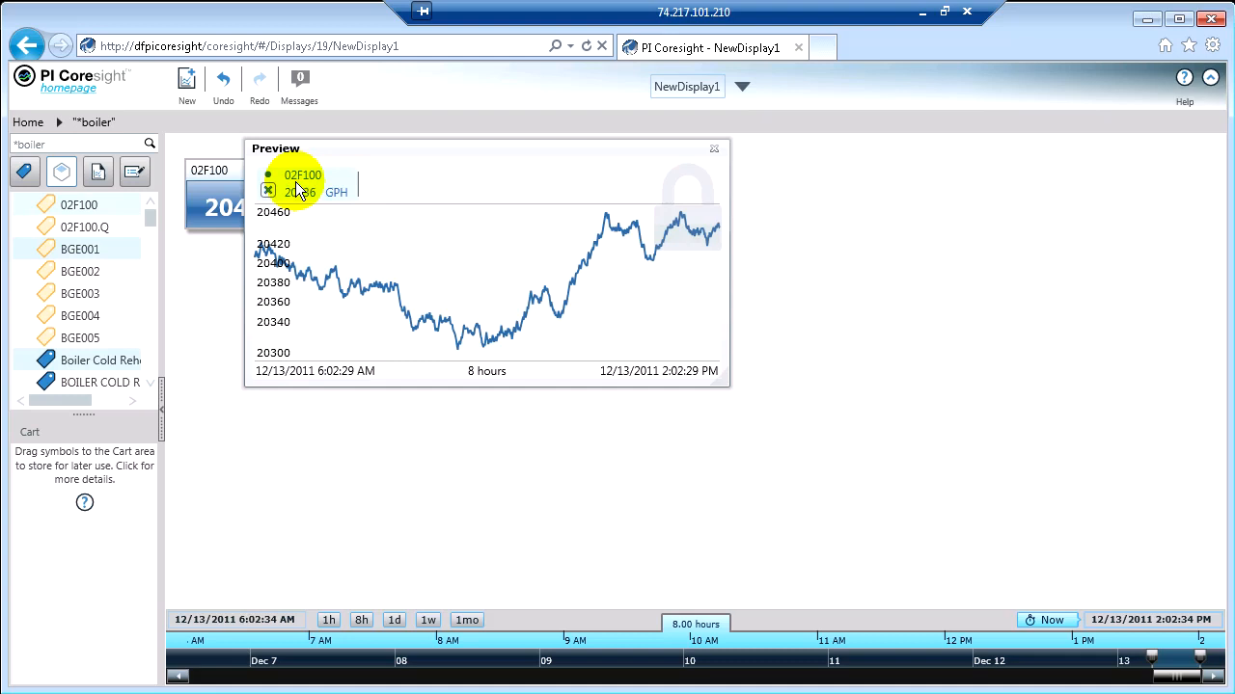
{"action": "mouse_move", "coordinate": [511, 324]}
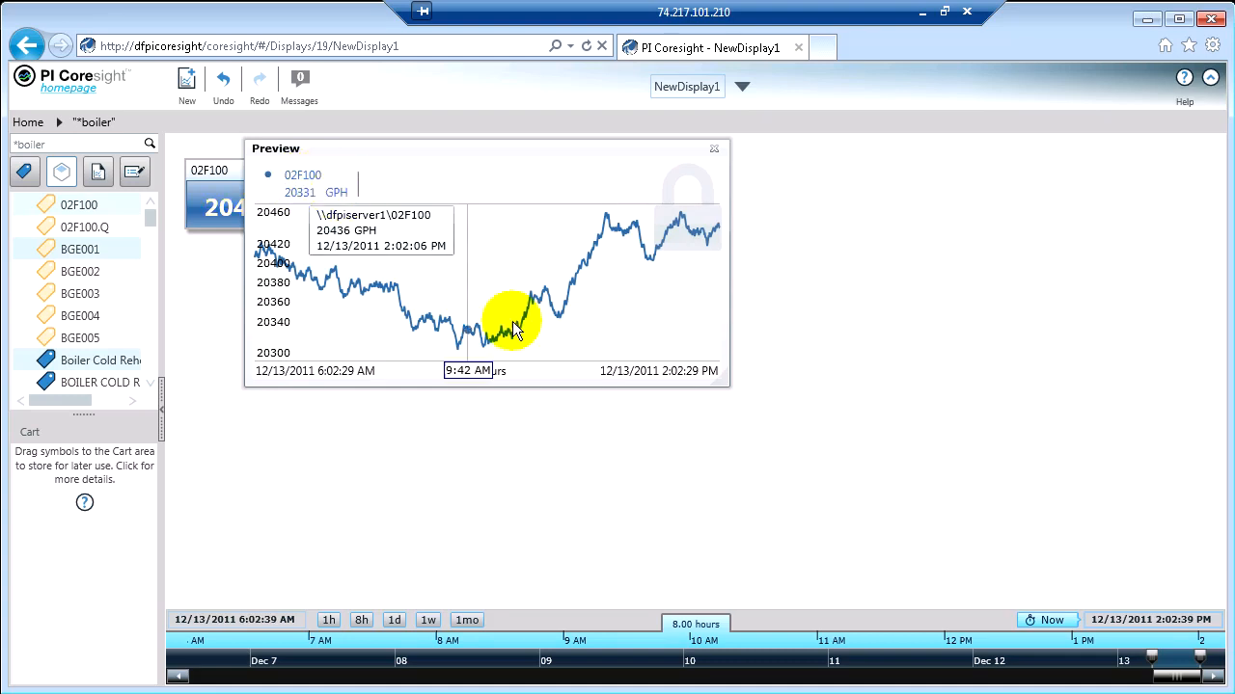
{"action": "mouse_move", "coordinate": [712, 625]}
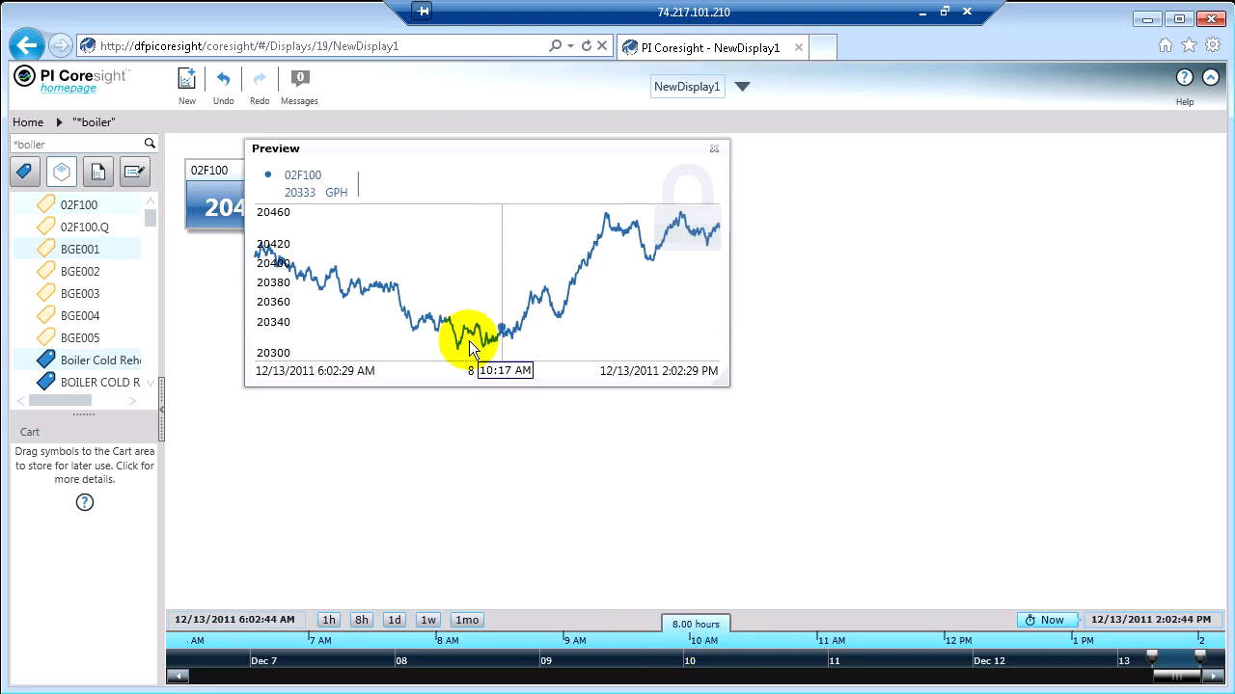
{"action": "mouse_move", "coordinate": [499, 389]}
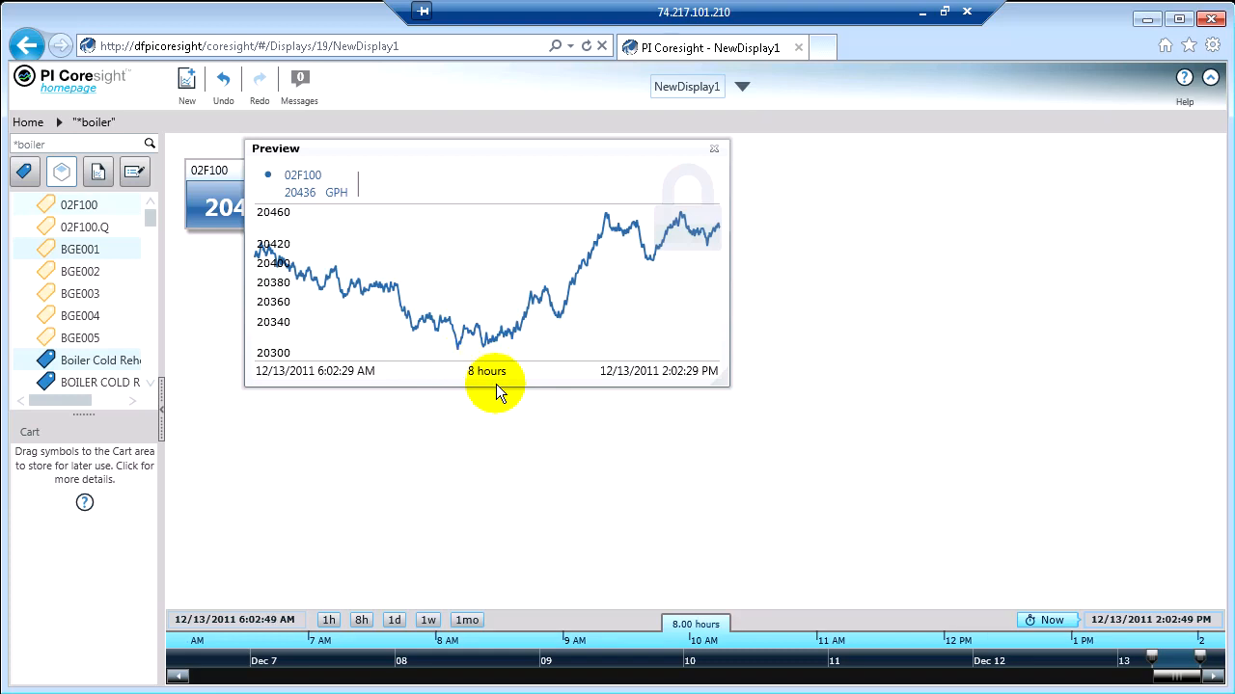
{"action": "mouse_move", "coordinate": [714, 154]}
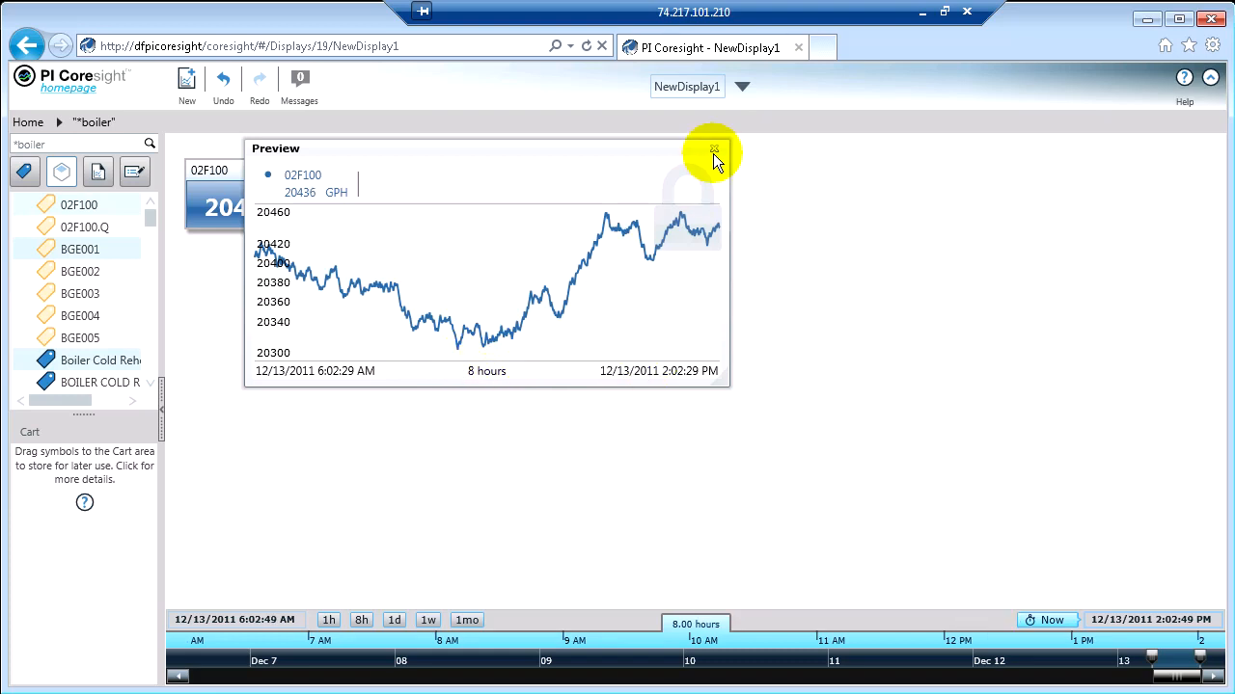
{"action": "left_click", "coordinate": [714, 150]}
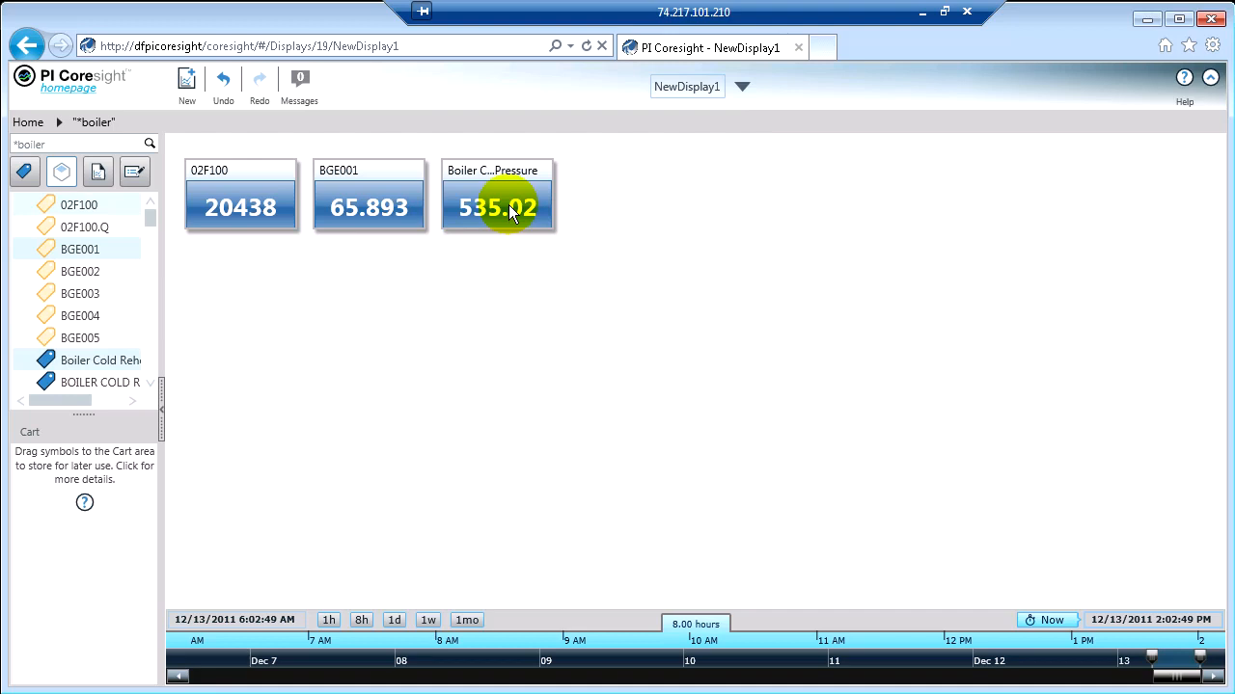
{"action": "mouse_move", "coordinate": [368, 170]}
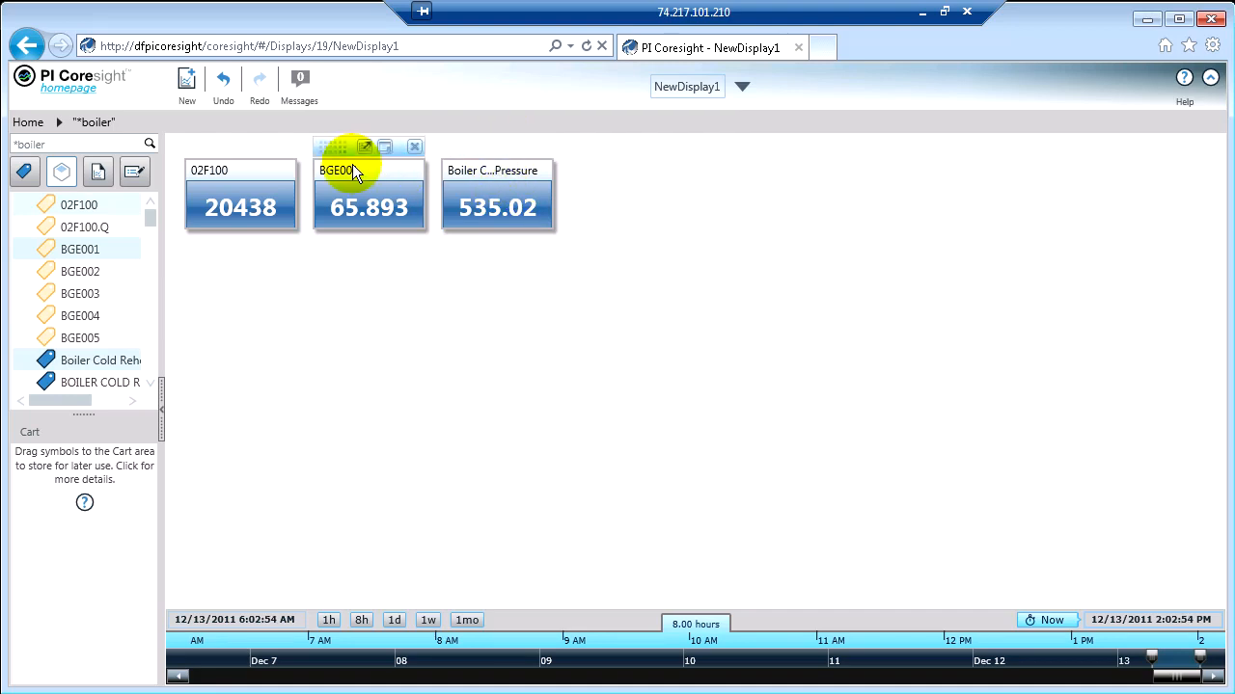
{"action": "mouse_move", "coordinate": [397, 178]}
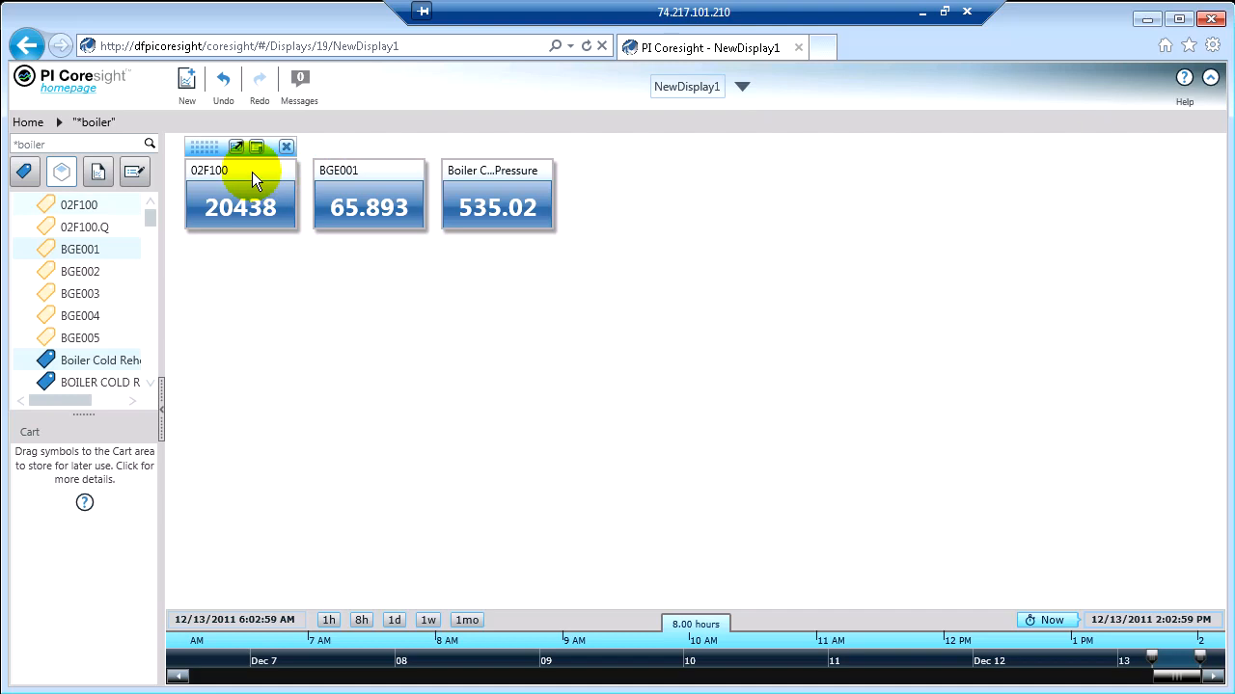
{"action": "mouse_move", "coordinate": [280, 169]}
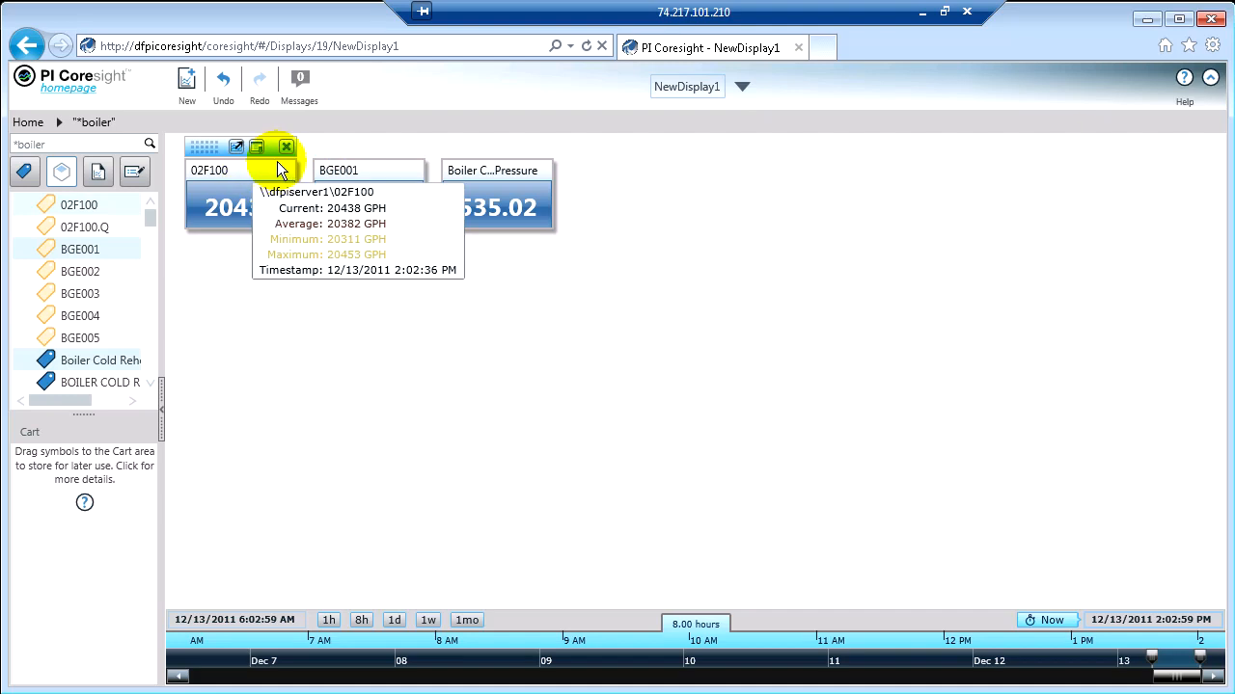
{"action": "mouse_move", "coordinate": [257, 147]}
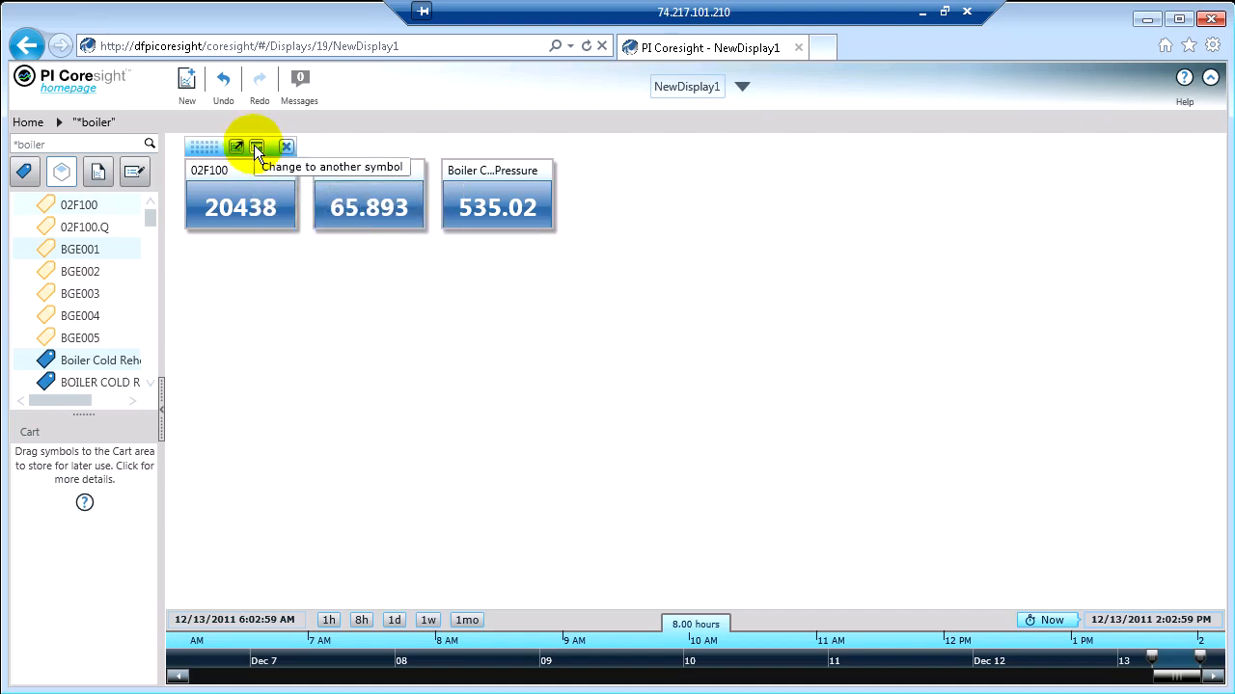
Change 02F100 to a Horizontal Gauge, then a Trend, then back to a Value symbol
{"action": "left_click", "coordinate": [256, 147]}
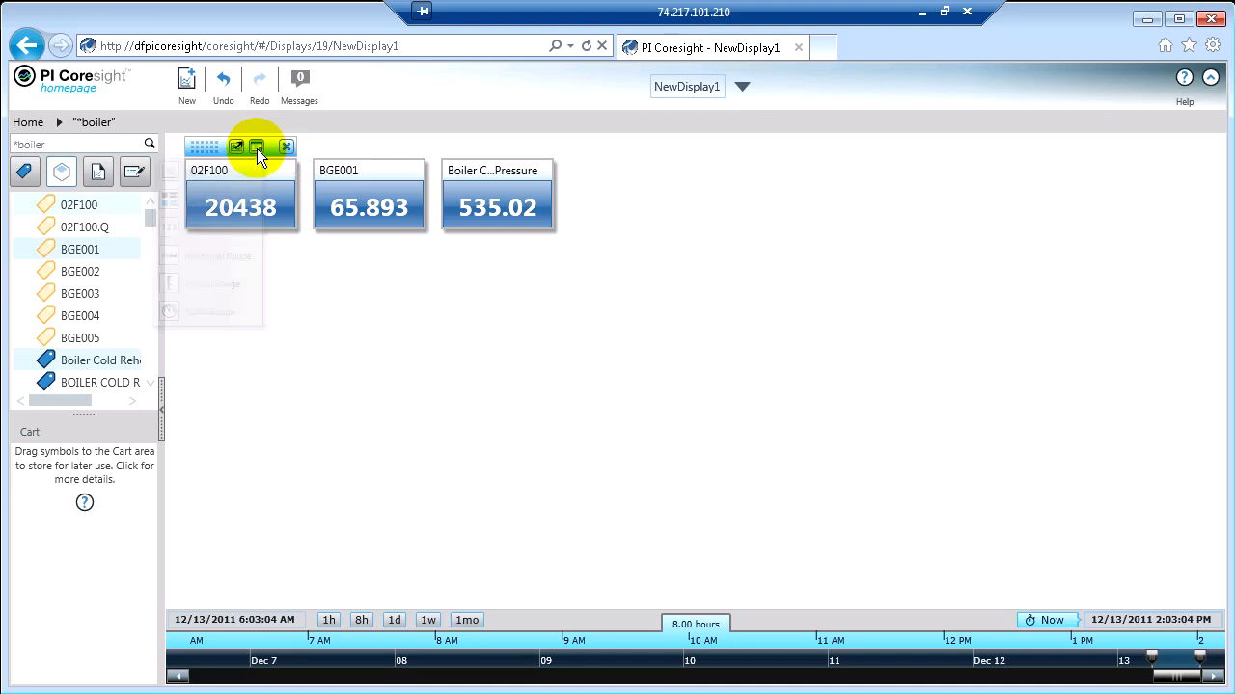
{"action": "left_click", "coordinate": [256, 147]}
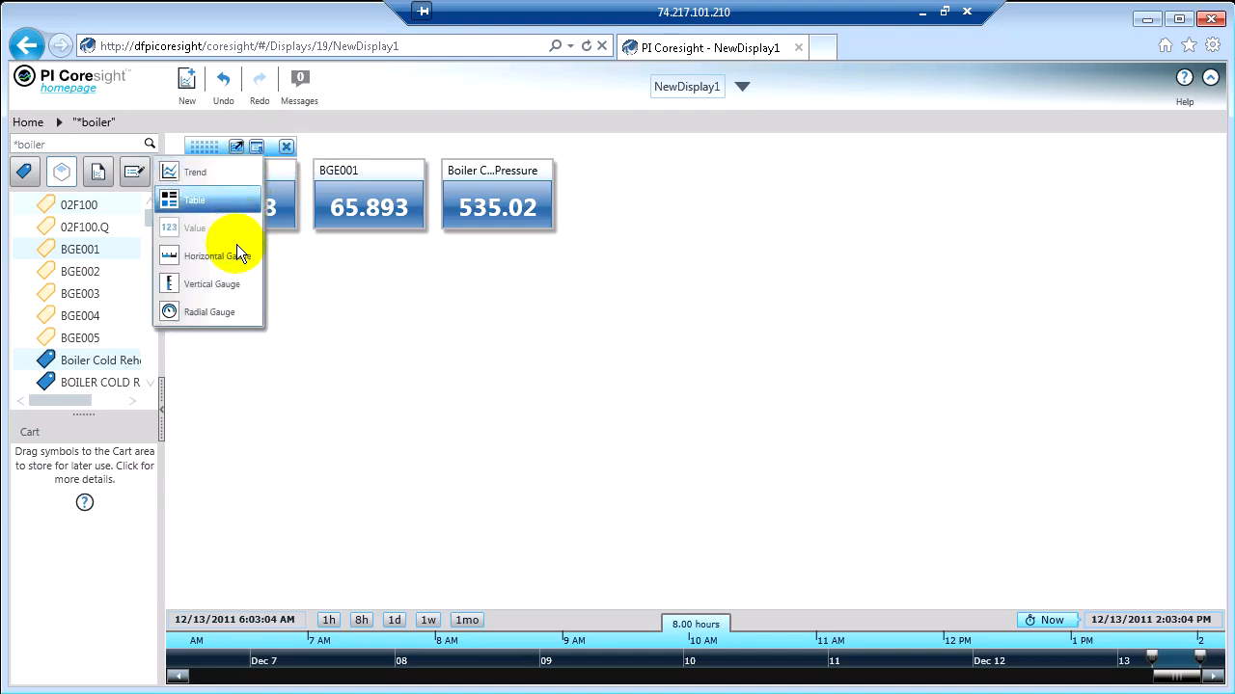
{"action": "mouse_move", "coordinate": [239, 305]}
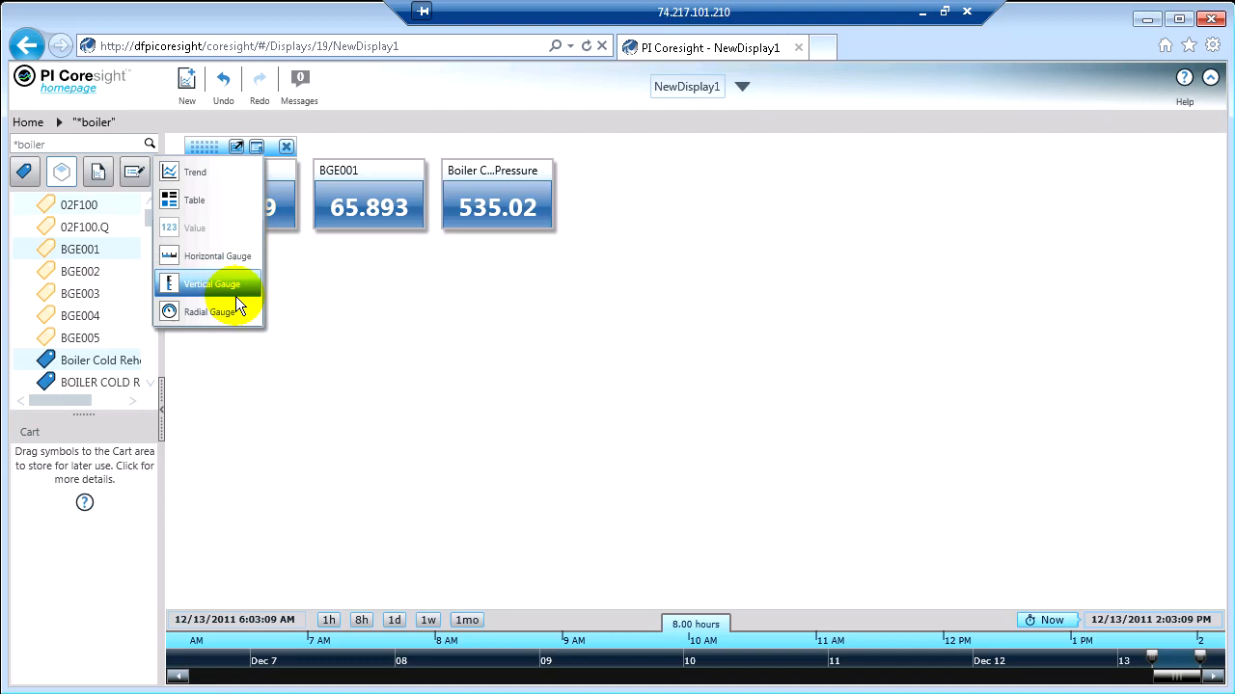
{"action": "mouse_move", "coordinate": [231, 260]}
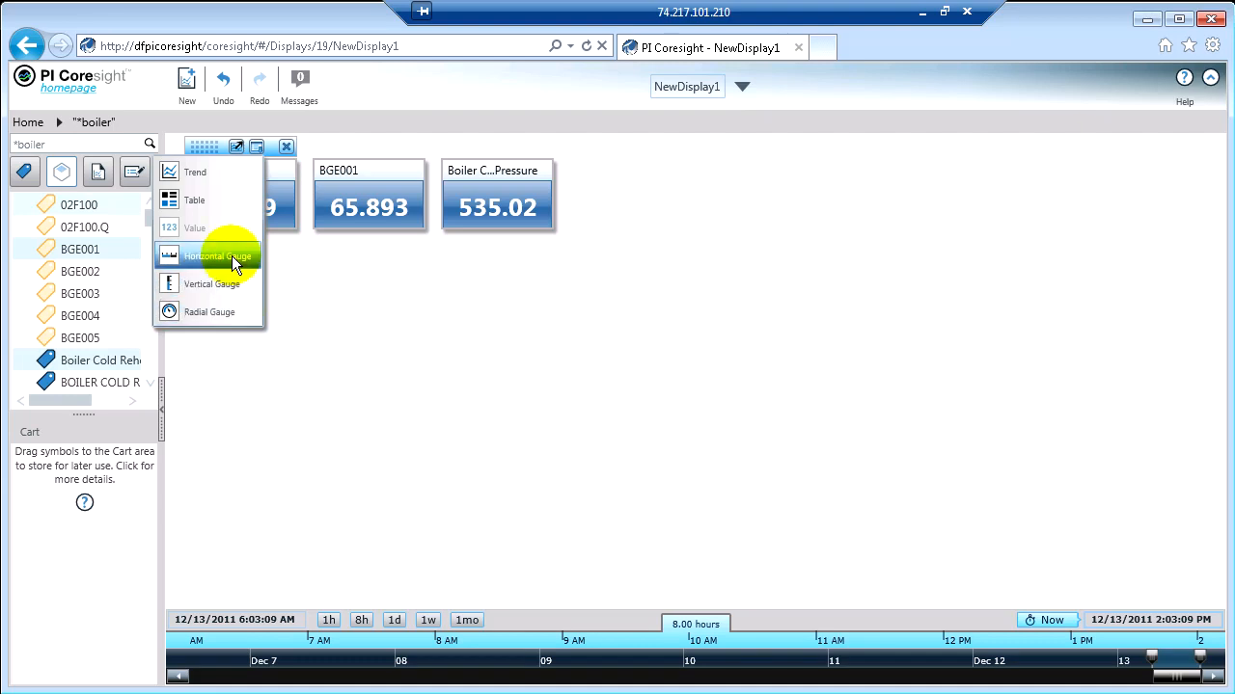
{"action": "left_click", "coordinate": [216, 255]}
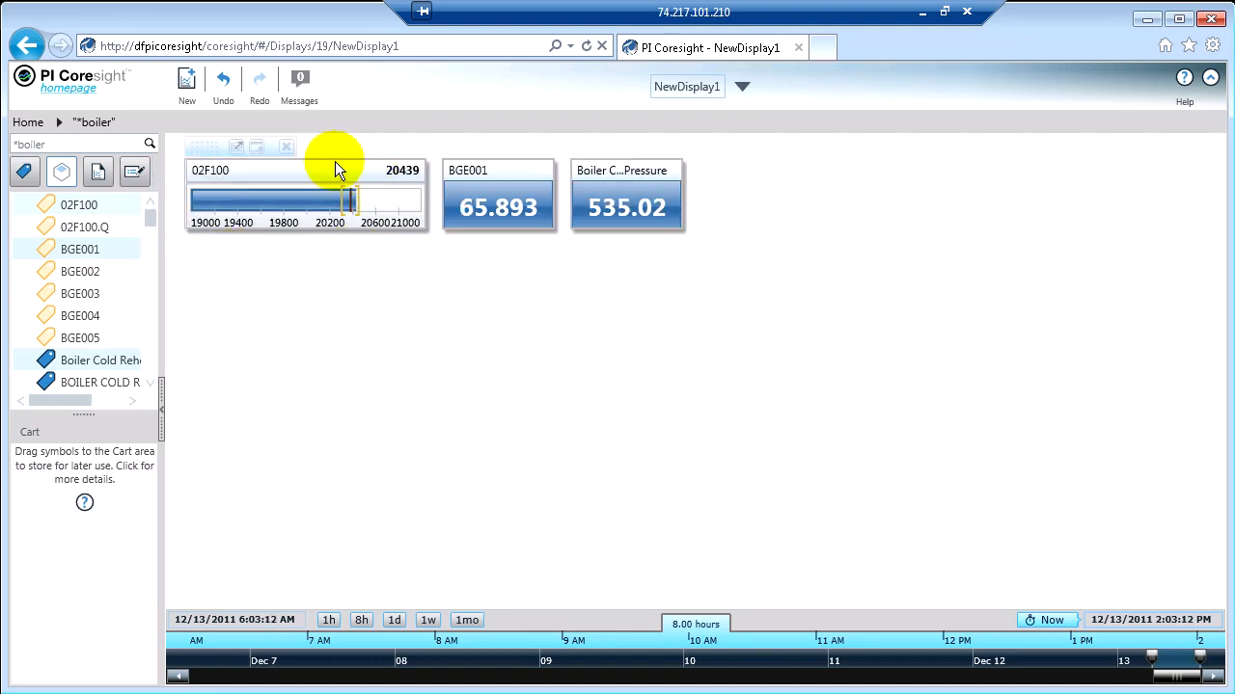
{"action": "left_click", "coordinate": [204, 146]}
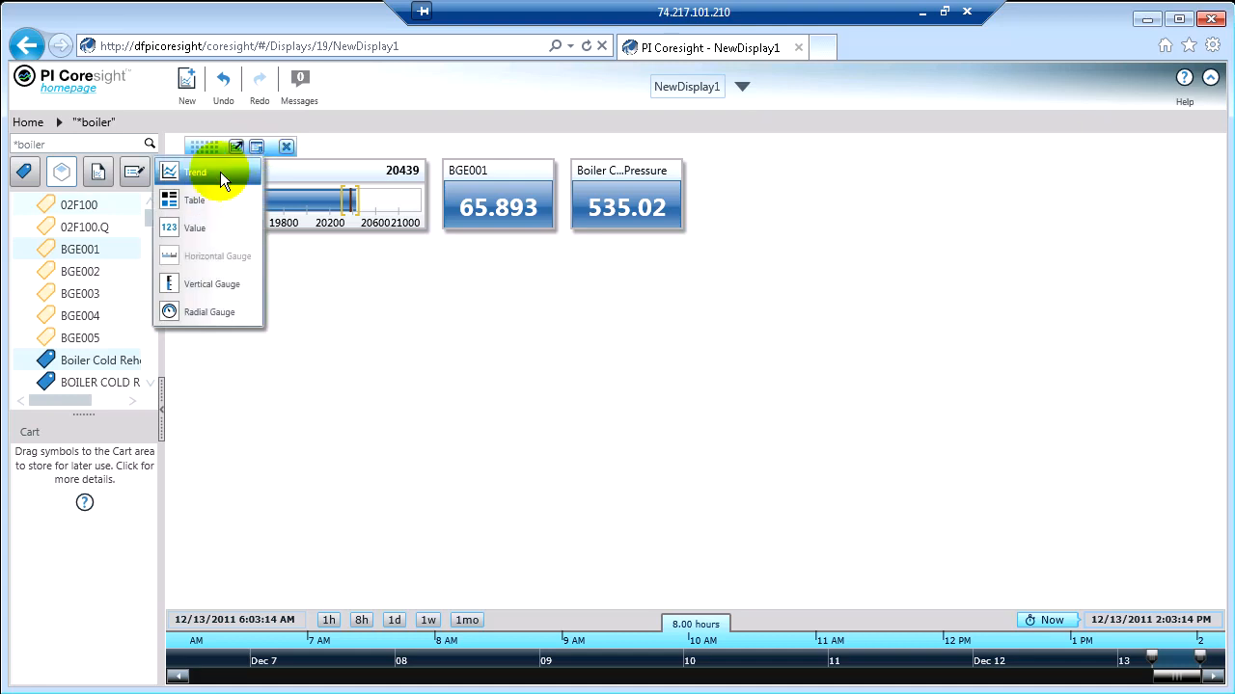
{"action": "left_click", "coordinate": [195, 172]}
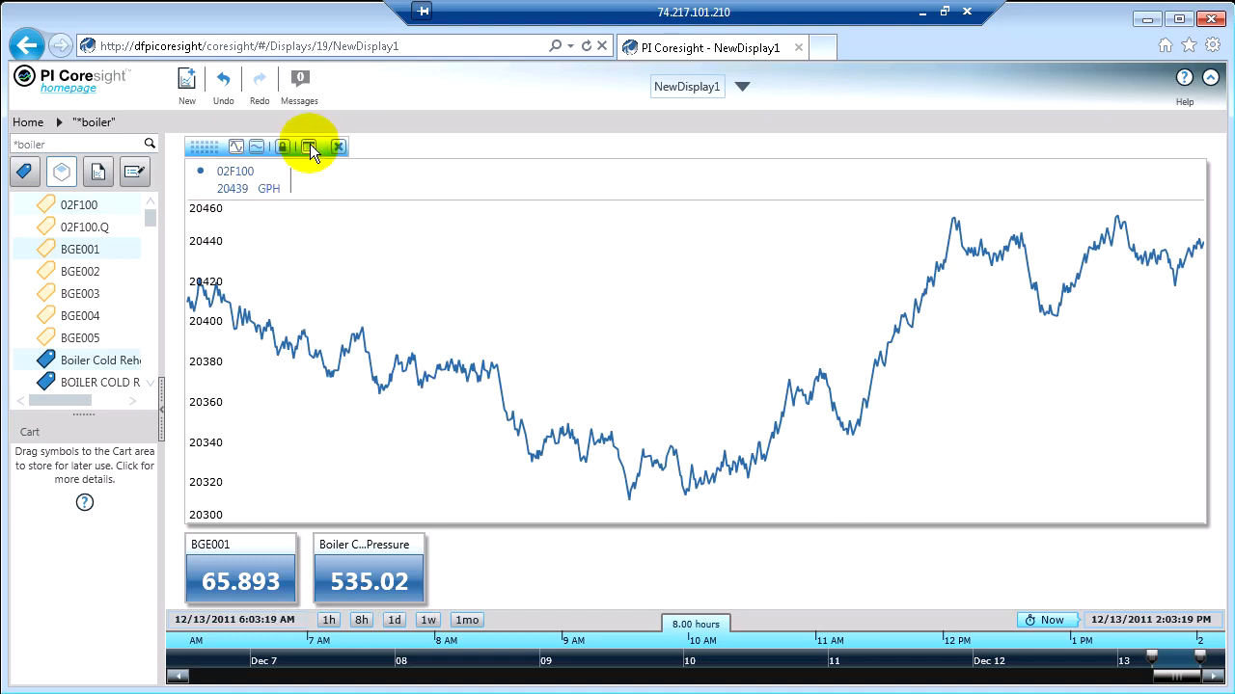
{"action": "left_click", "coordinate": [309, 146]}
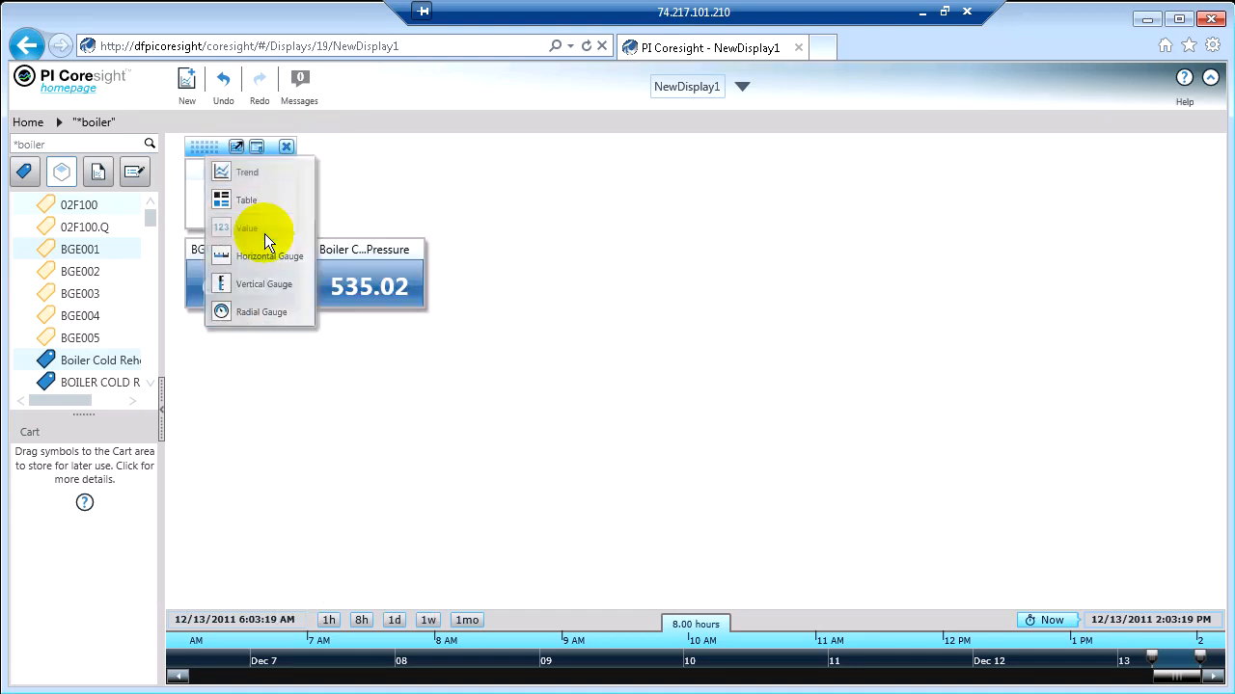
{"action": "left_click", "coordinate": [247, 227]}
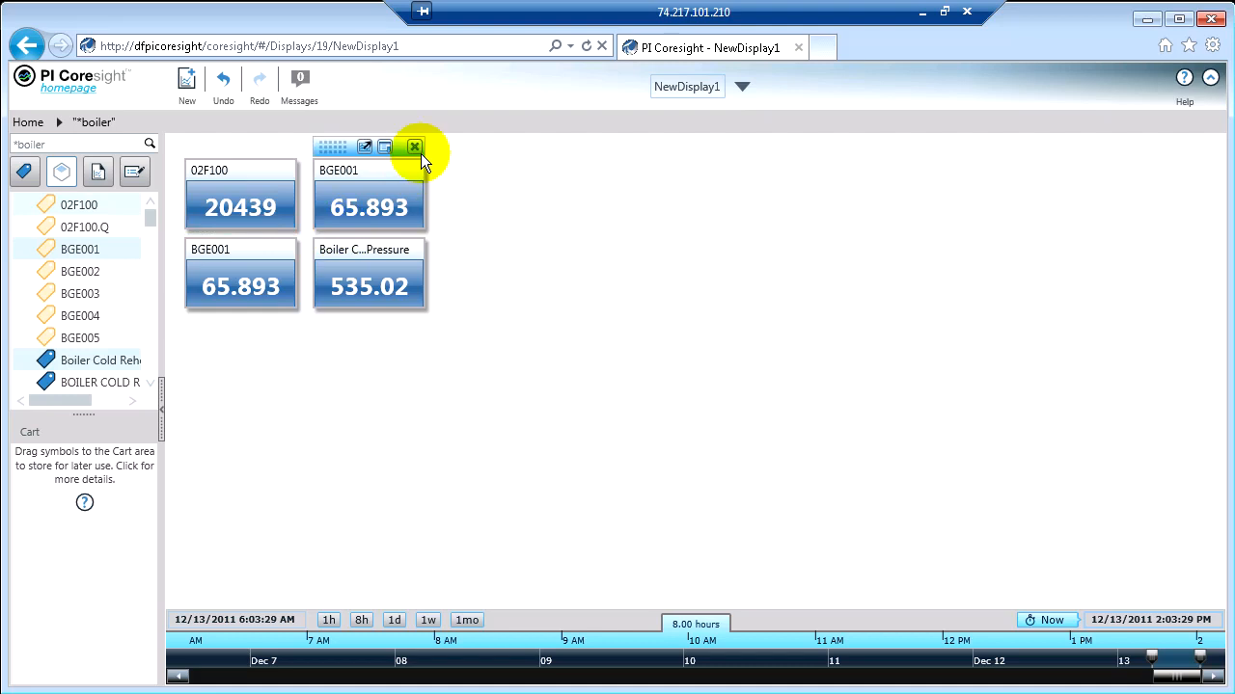
Move the BGE001 symbol up onto the first row beside 02F100
{"action": "left_click", "coordinate": [415, 147]}
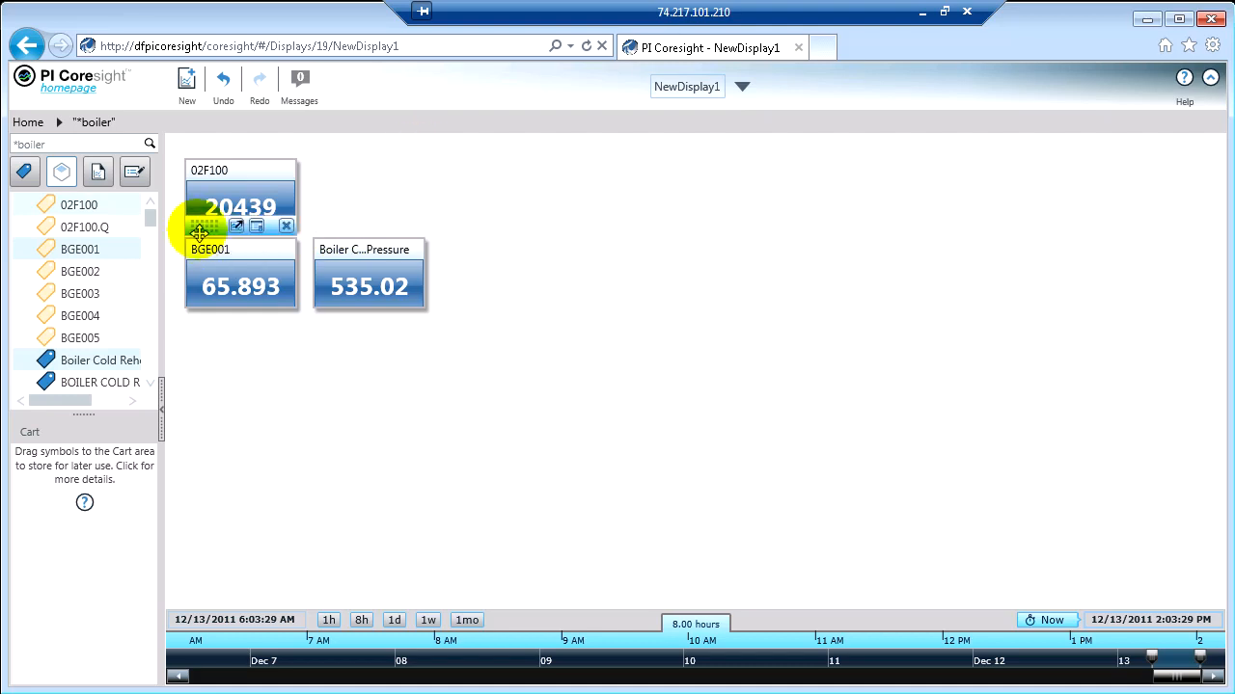
{"action": "left_click_drag", "start_coordinate": [239, 270], "coordinate": [368, 193]}
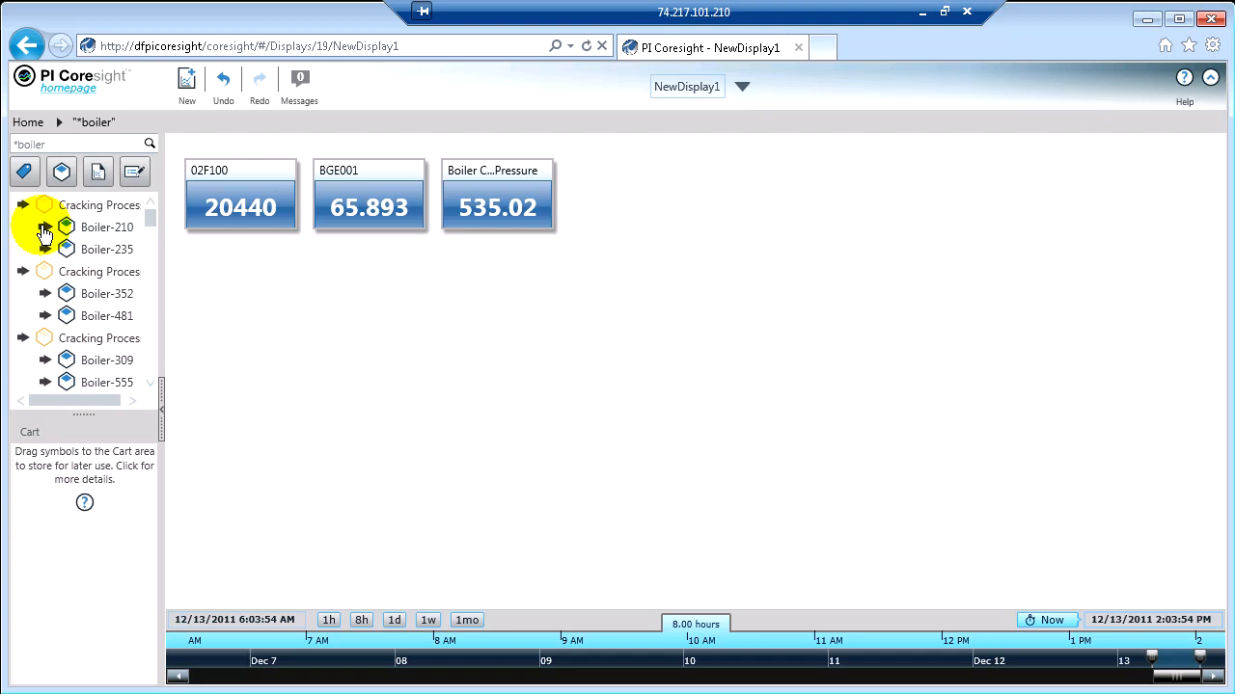
{"action": "mouse_move", "coordinate": [42, 231]}
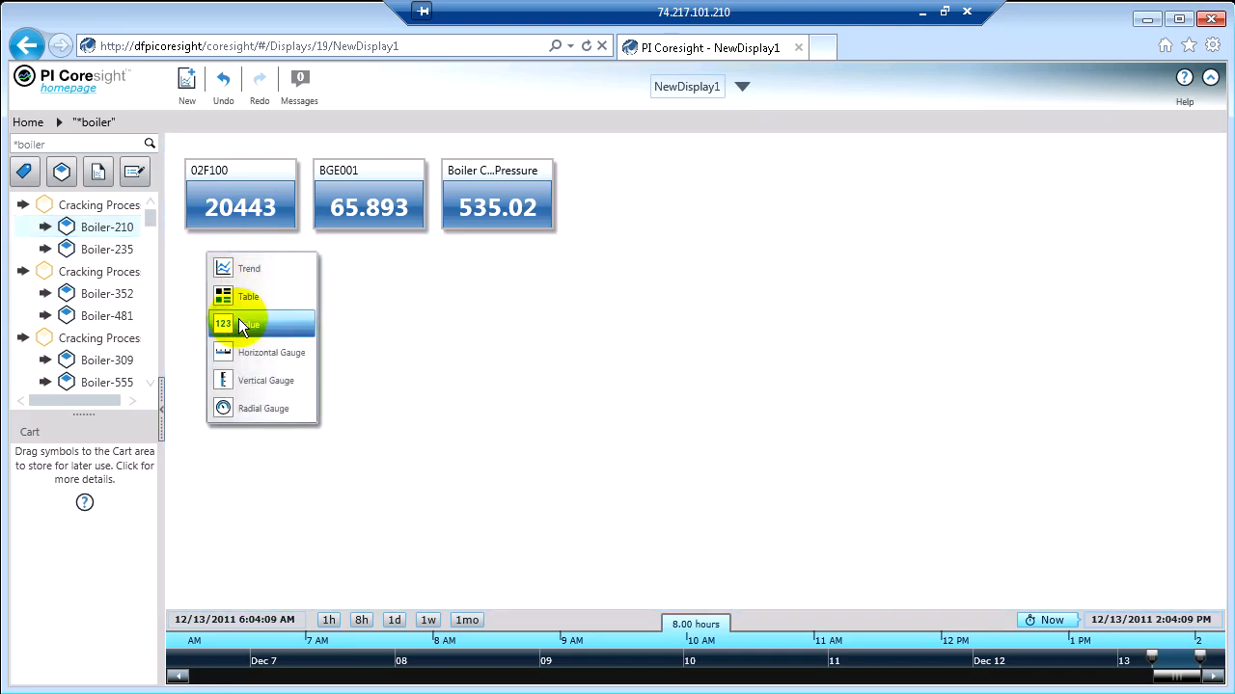
Show the dropped Boiler-210 asset's attributes as a row of Value symbols
{"action": "left_click", "coordinate": [249, 324]}
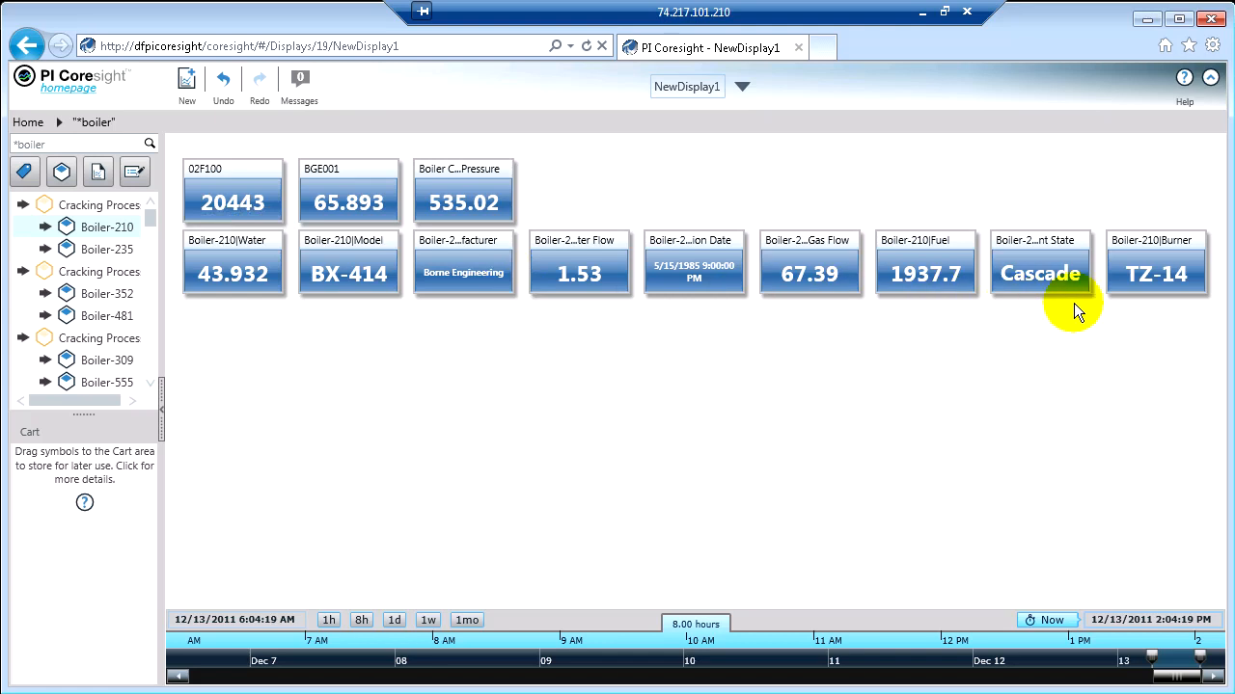
{"action": "mouse_move", "coordinate": [347, 289]}
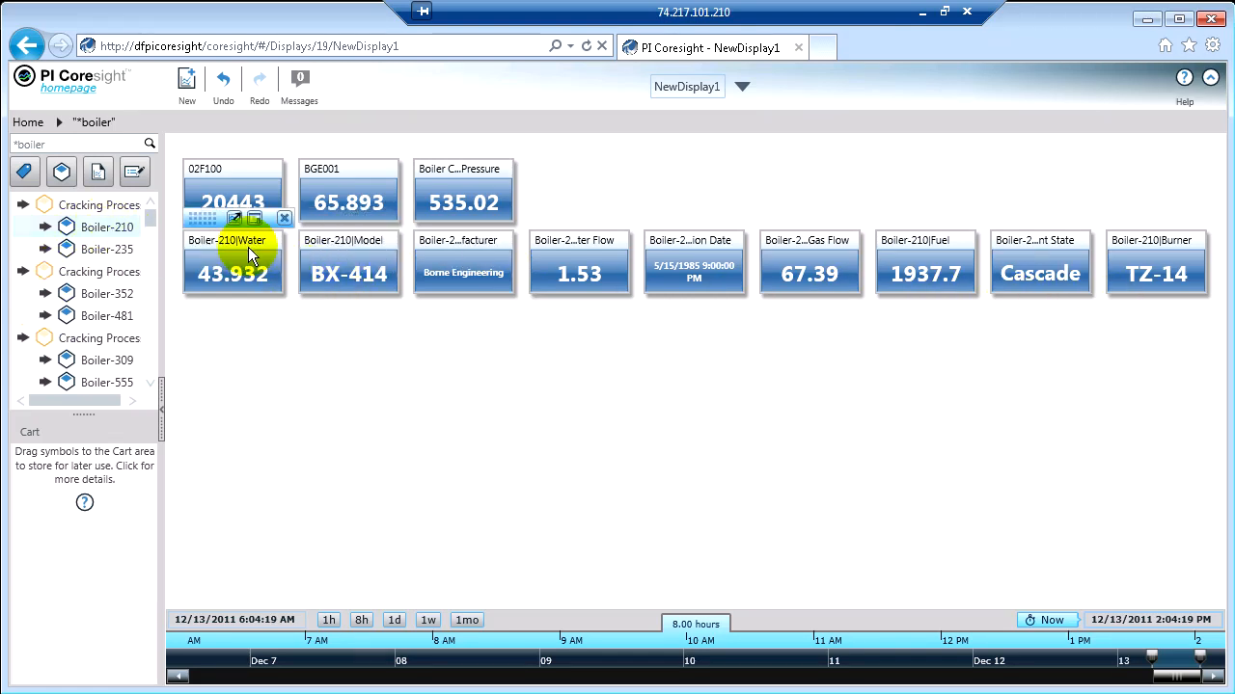
{"action": "mouse_move", "coordinate": [467, 249]}
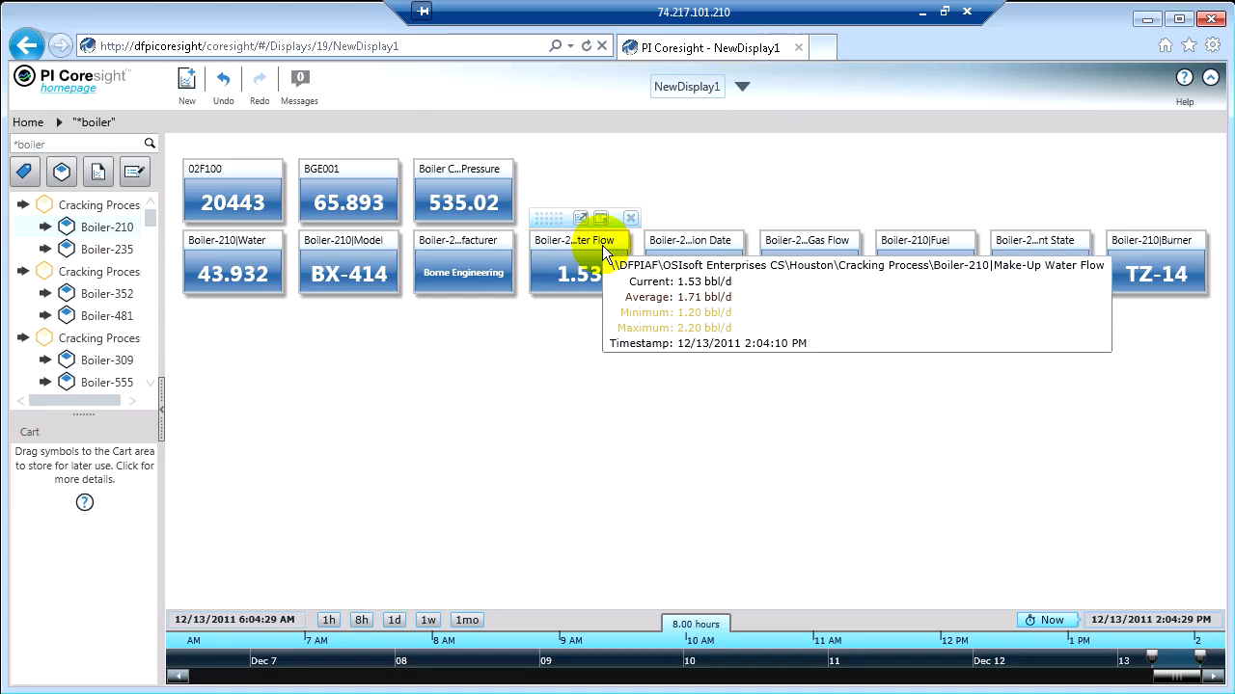
{"action": "mouse_move", "coordinate": [1026, 280]}
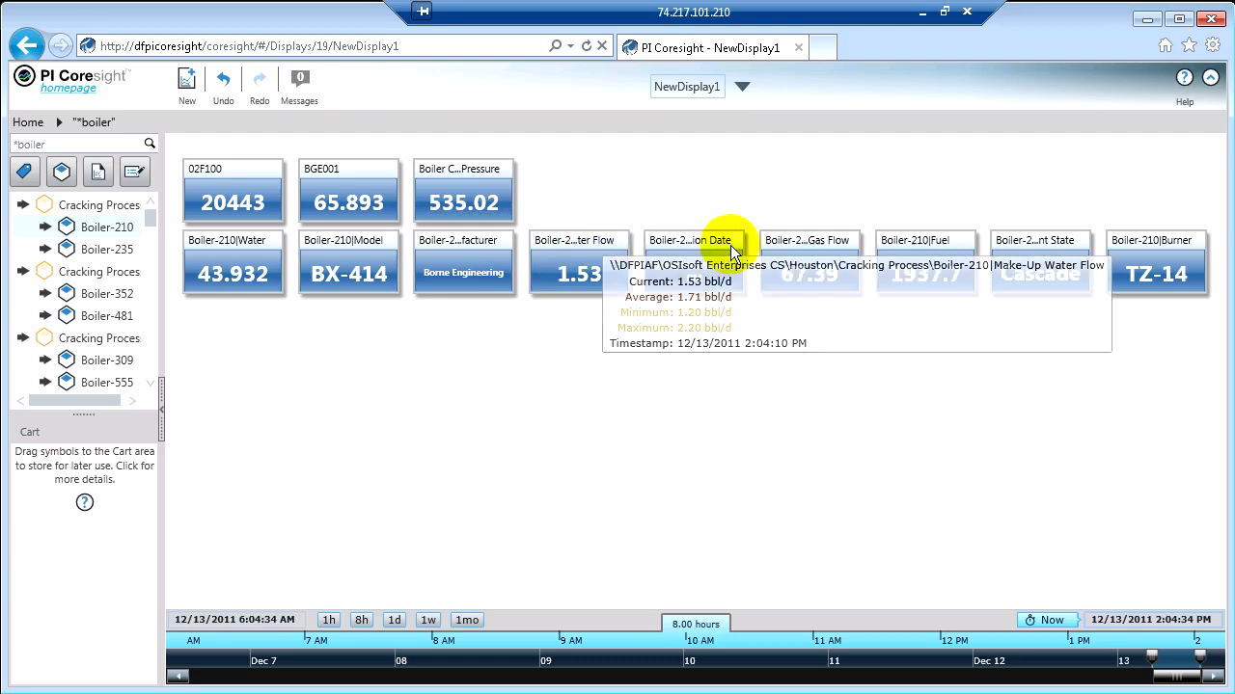
{"action": "left_click", "coordinate": [693, 239]}
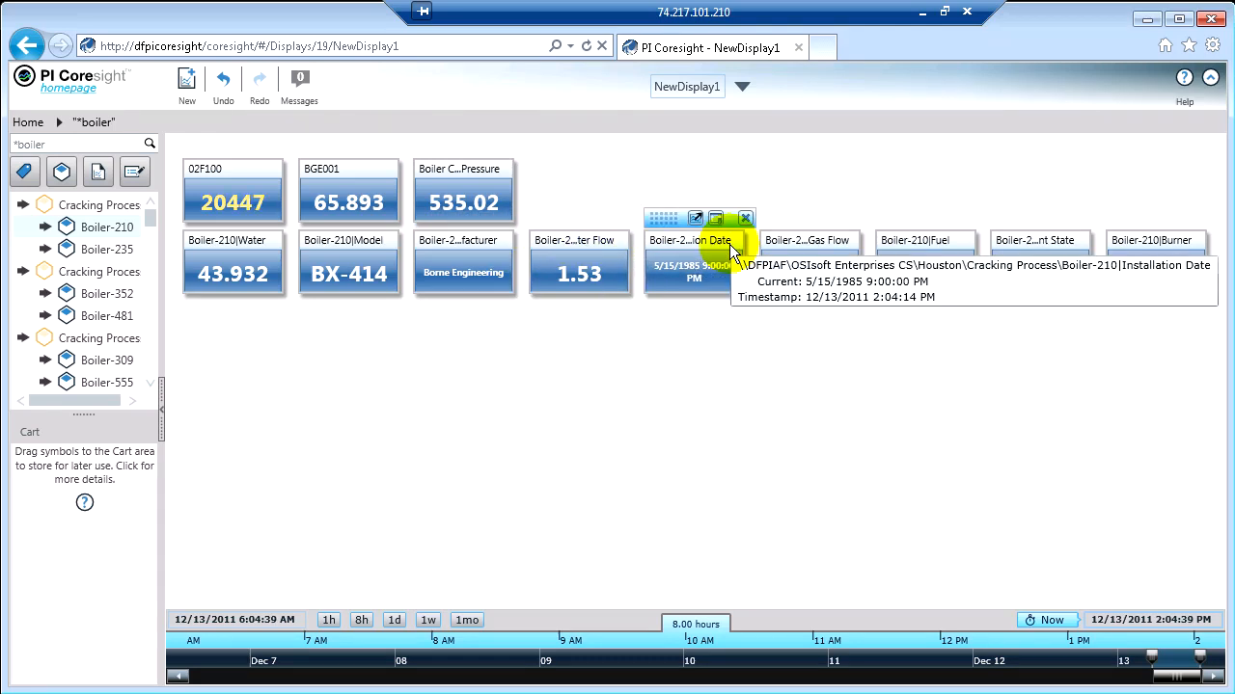